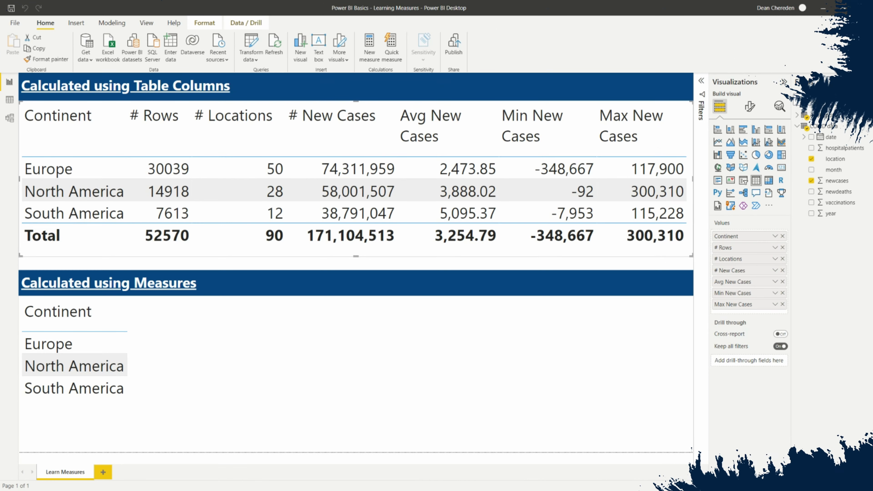
Inspect the COVID data table's rows in Data view and return to the report.
click(785, 82)
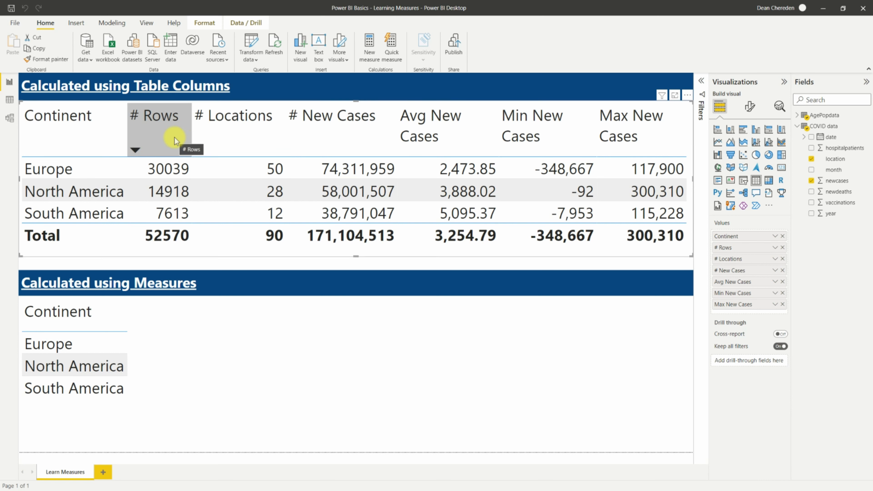
mouse_move(157, 228)
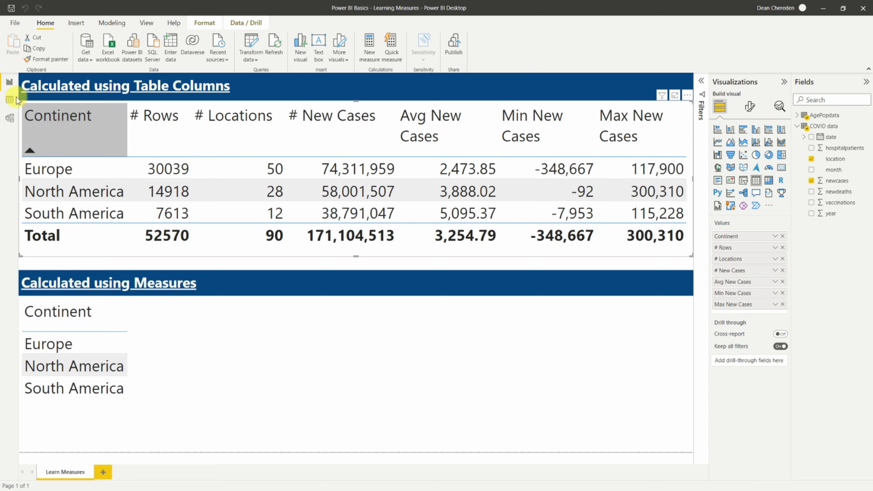
click(9, 99)
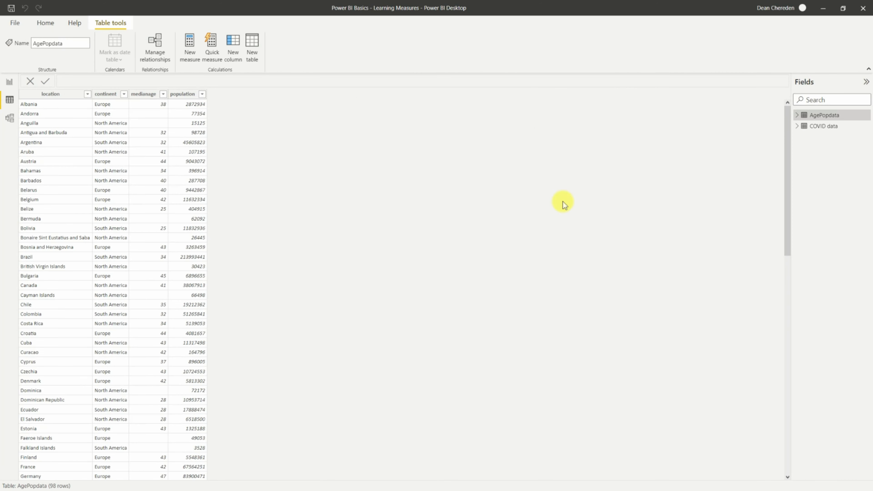
click(825, 126)
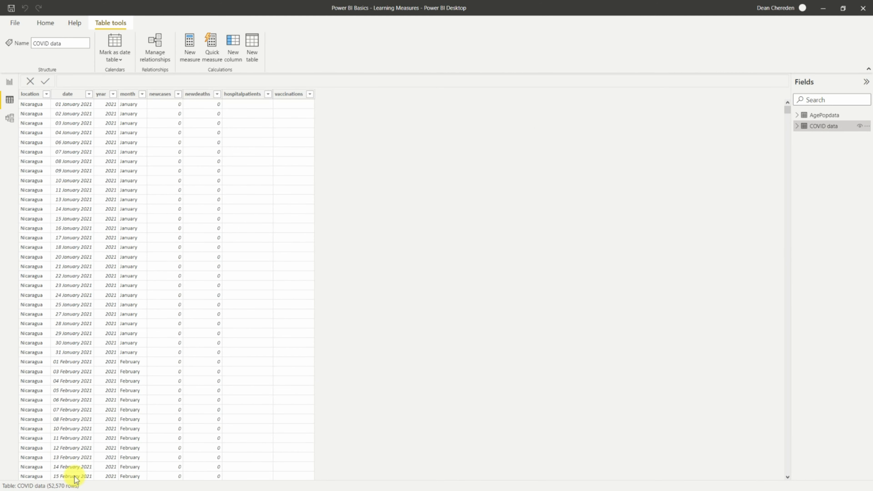
mouse_move(52, 489)
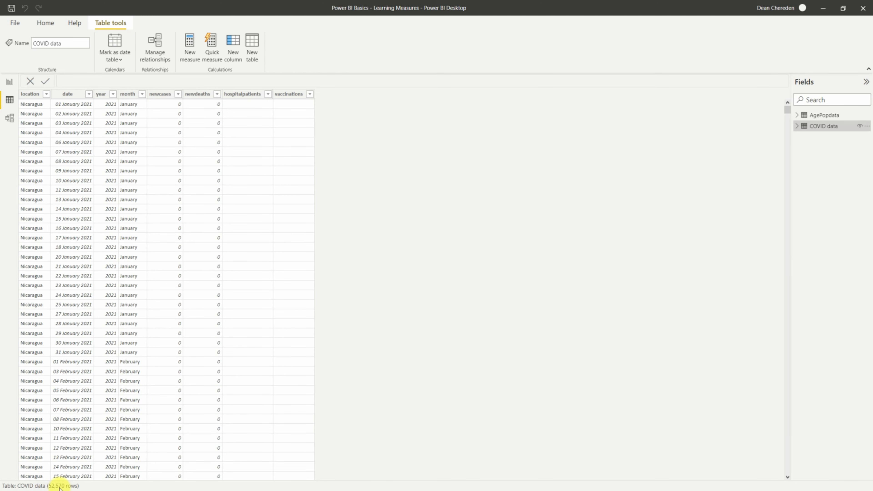
click(10, 84)
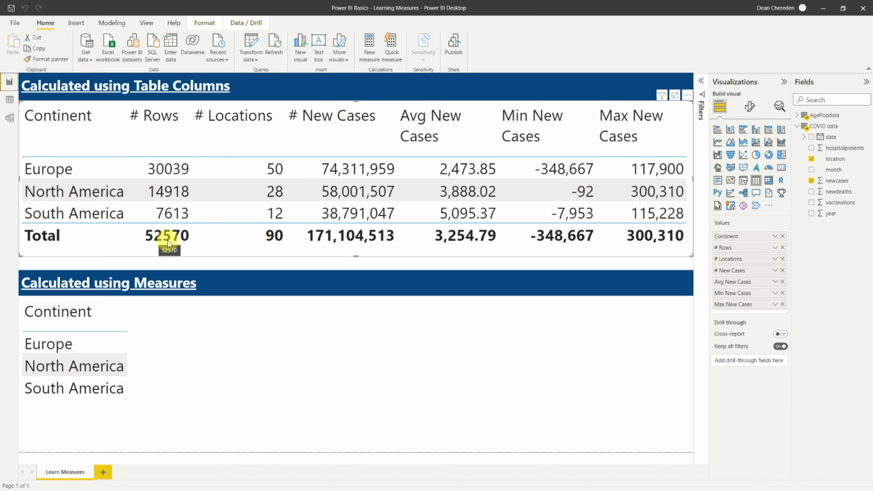
mouse_move(109, 213)
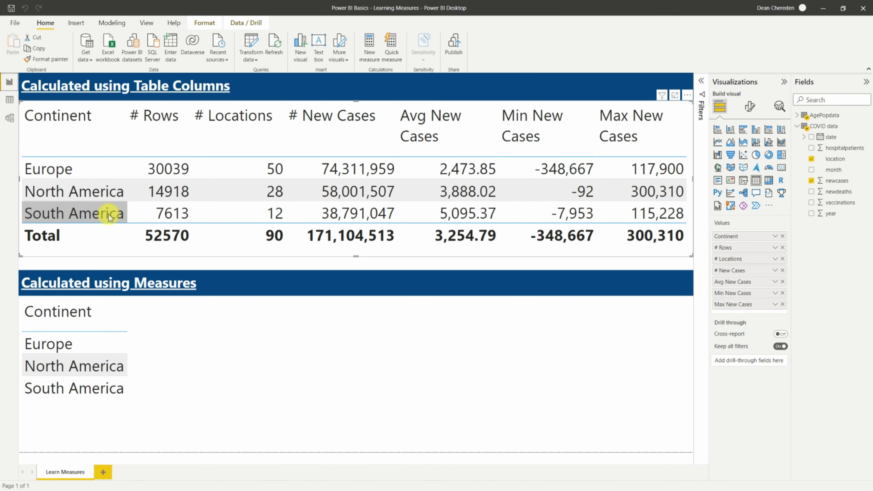
mouse_move(259, 168)
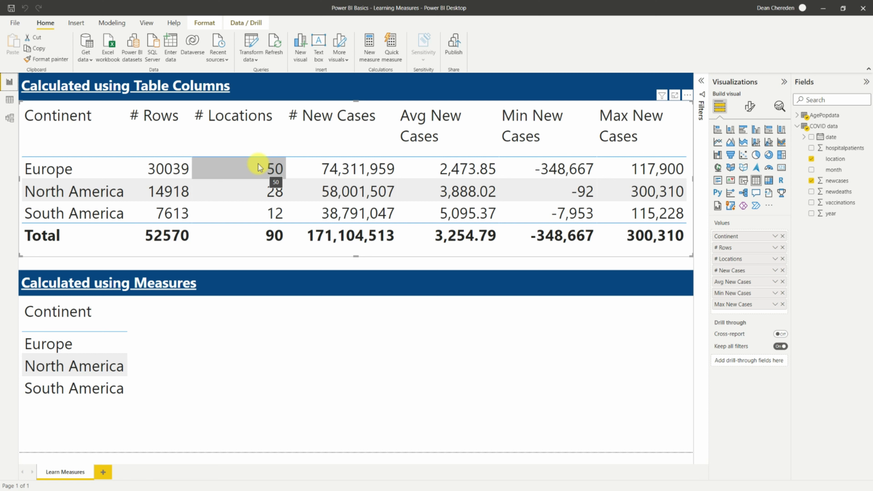
mouse_move(259, 181)
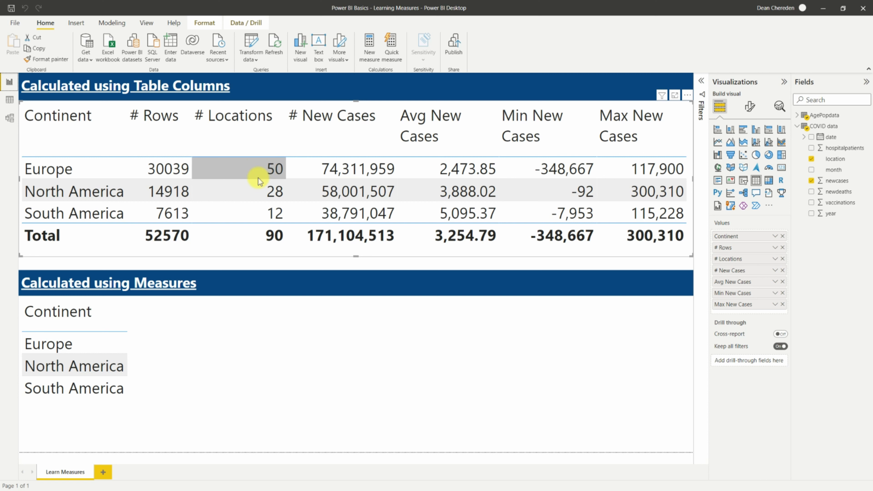
mouse_move(258, 177)
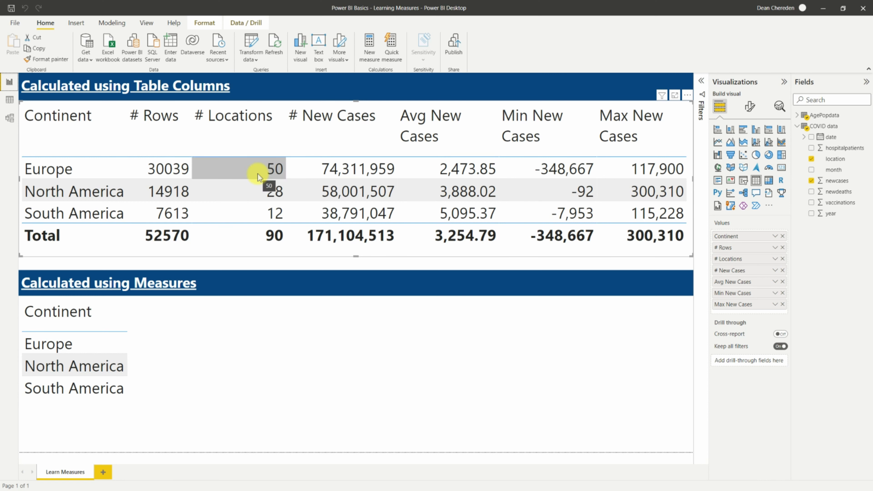
mouse_move(255, 190)
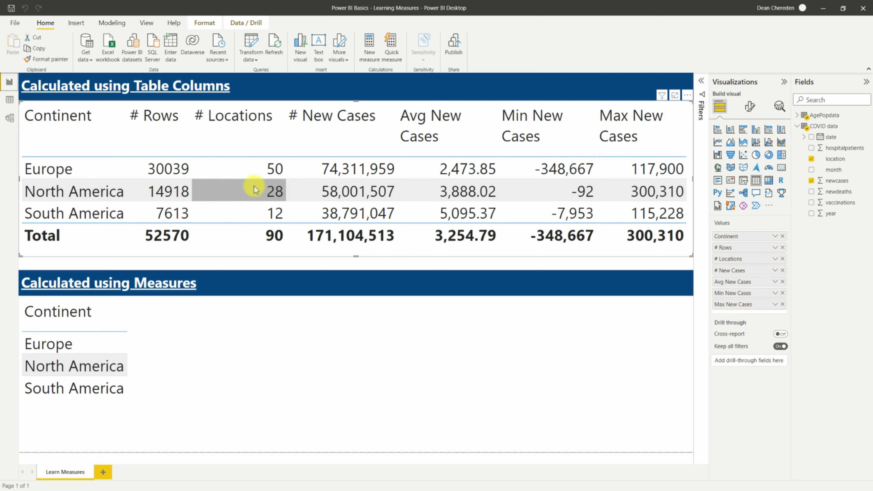
mouse_move(343, 168)
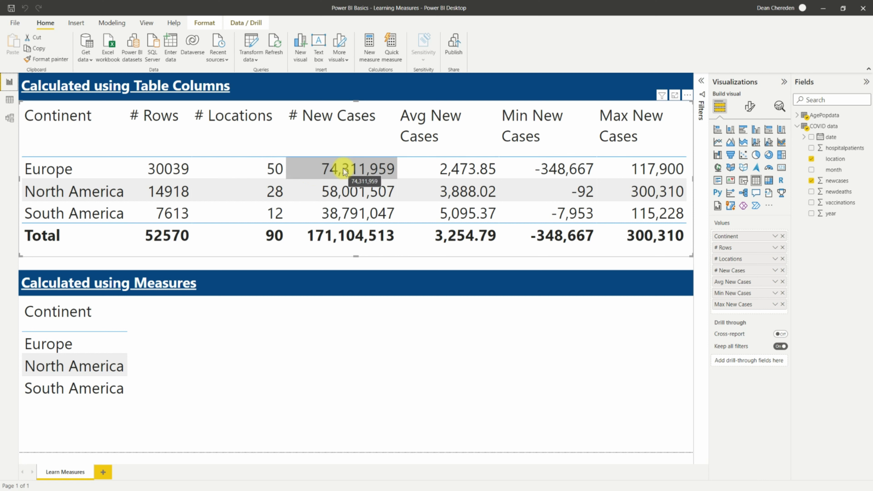
mouse_move(423, 148)
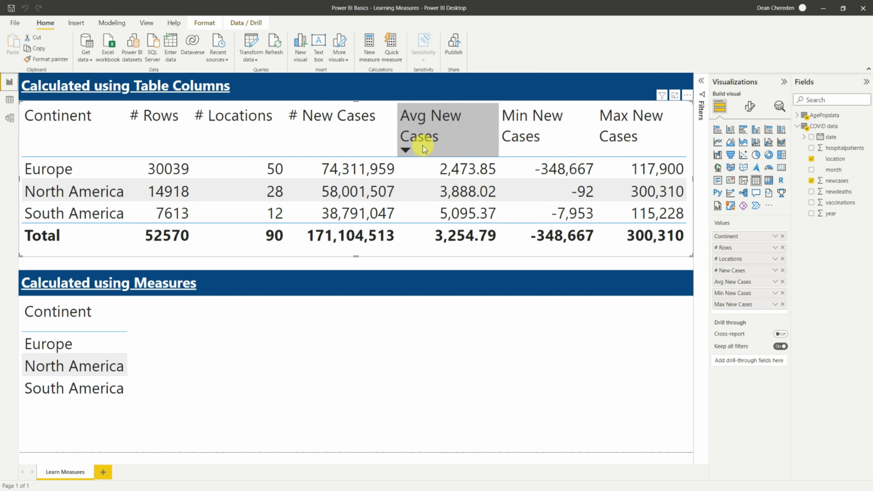
mouse_move(431, 160)
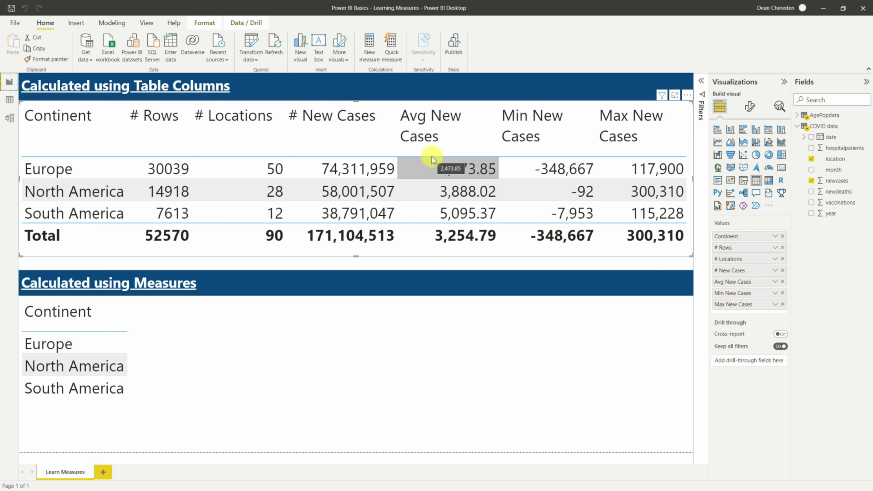
mouse_move(545, 147)
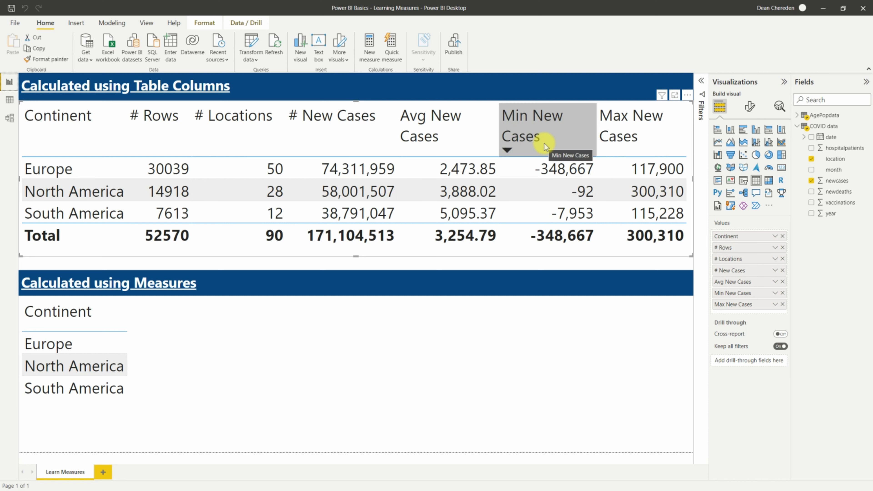
mouse_move(580, 213)
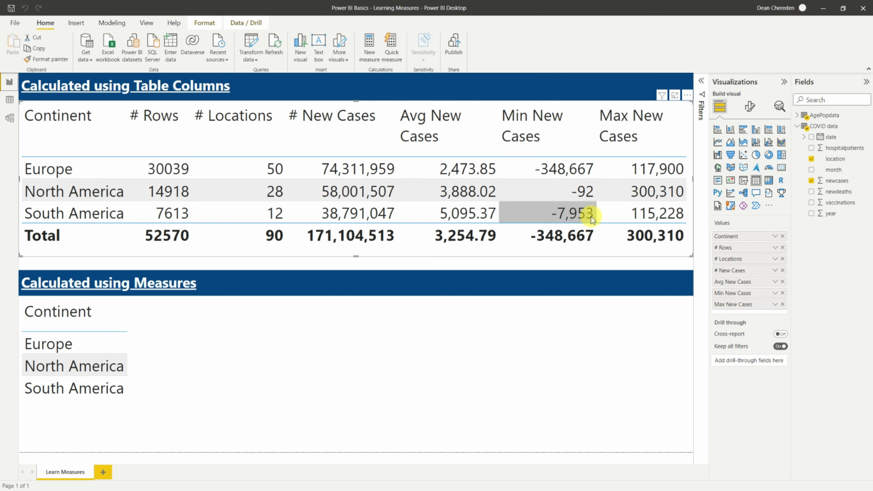
mouse_move(657, 191)
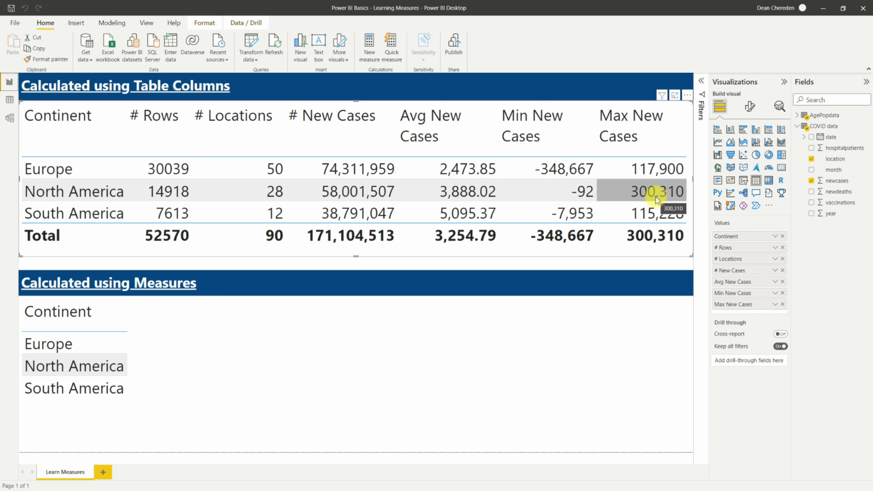
mouse_move(599, 165)
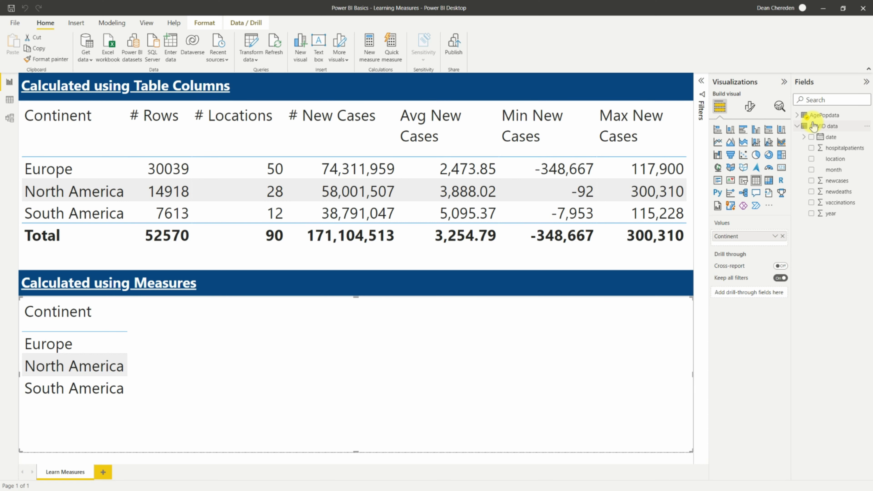
Create a new, empty measure in the COVID data table.
click(830, 126)
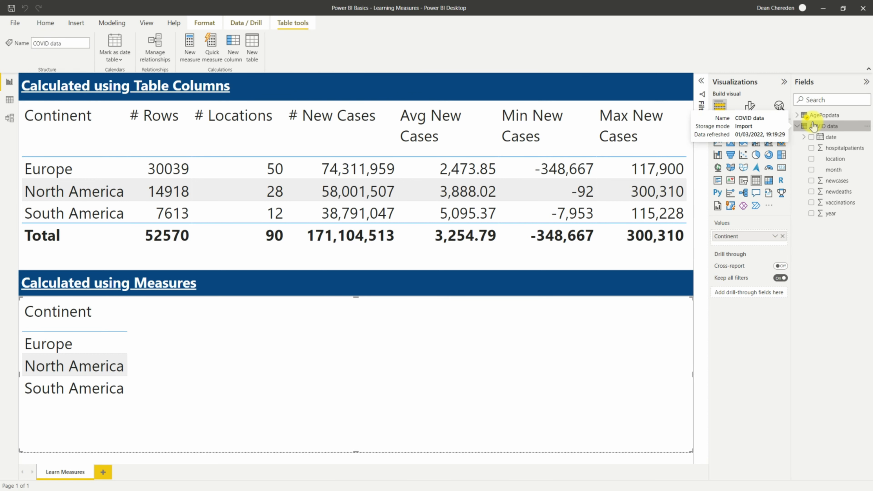
mouse_move(537, 154)
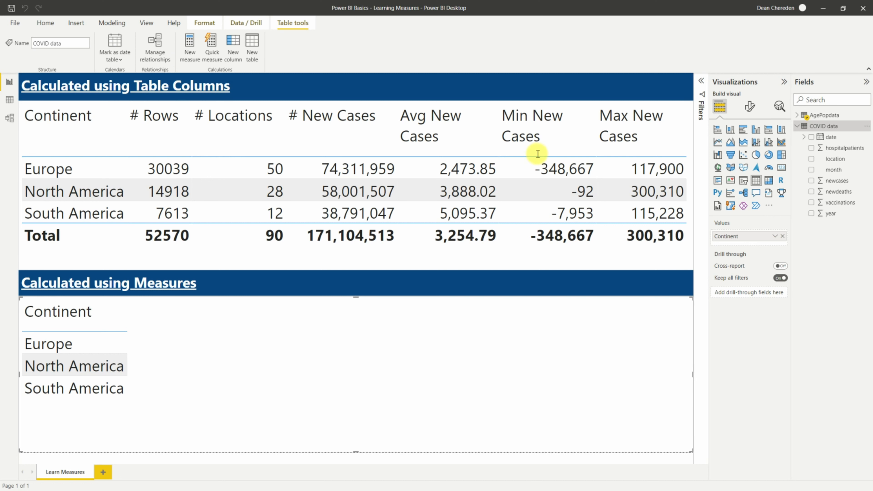
mouse_move(833, 126)
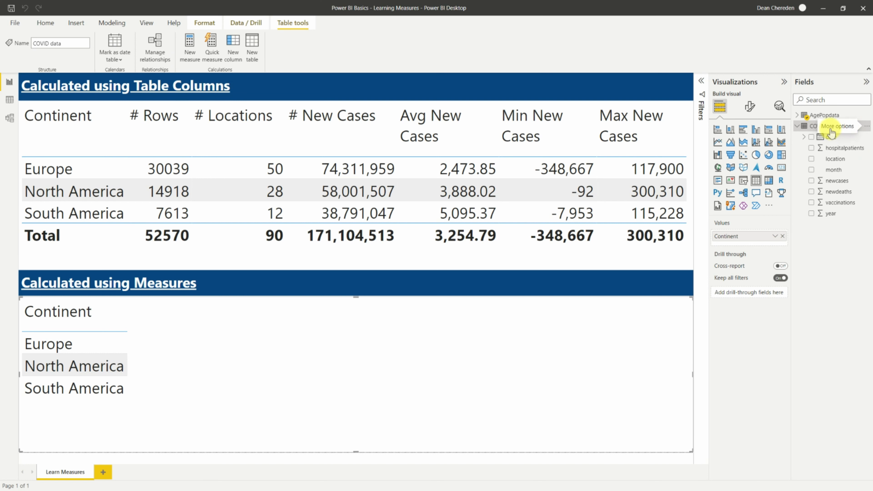
mouse_move(827, 126)
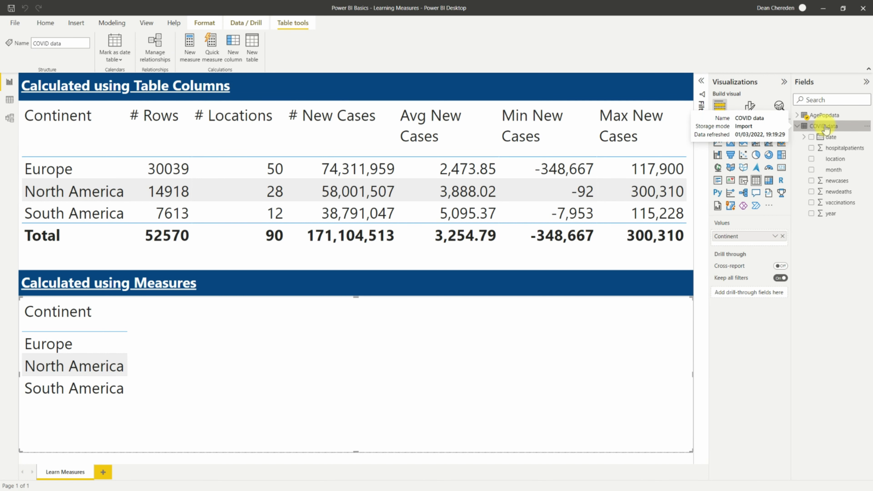
right_click(827, 126)
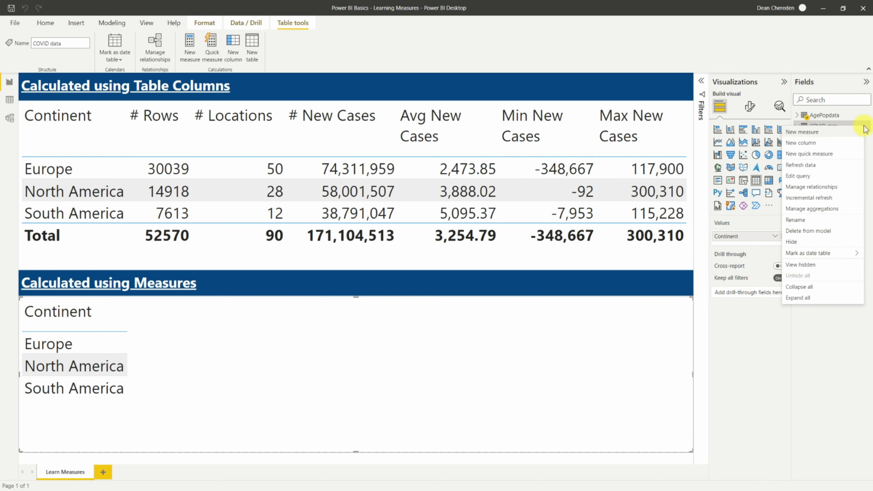
mouse_move(840, 137)
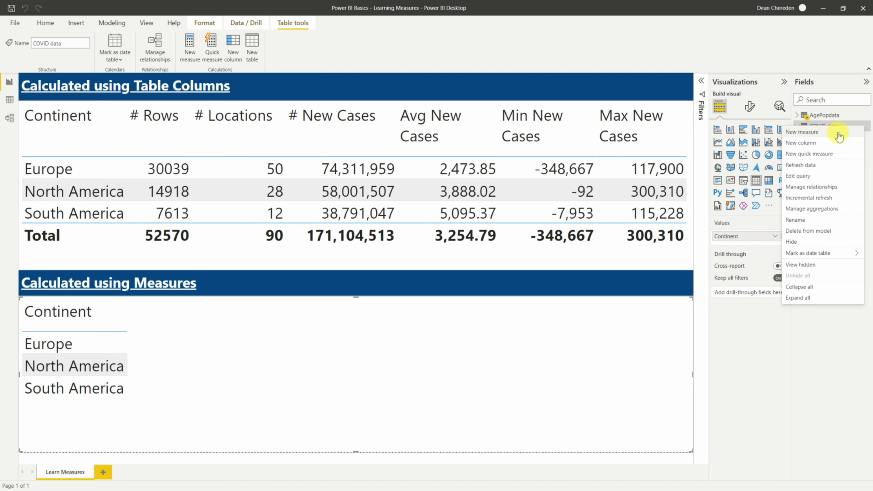
click(801, 131)
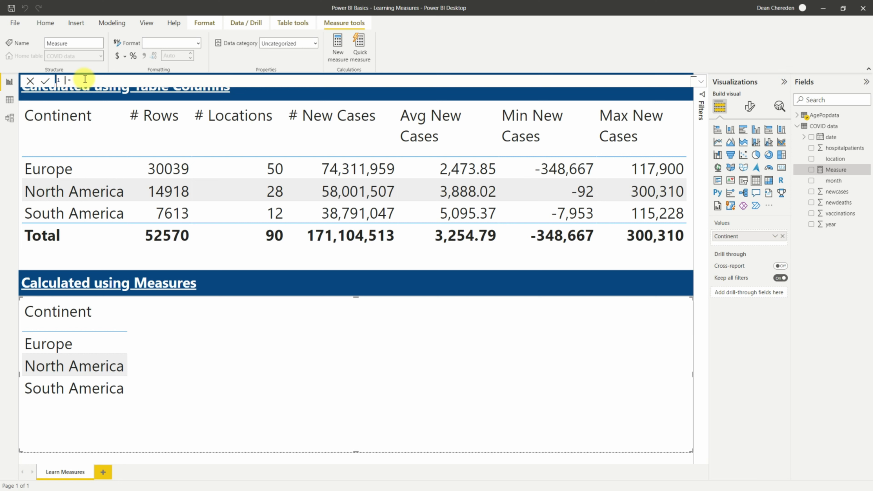
Begin the measure formula with COUNTROWS.
text(COUNTROWS)
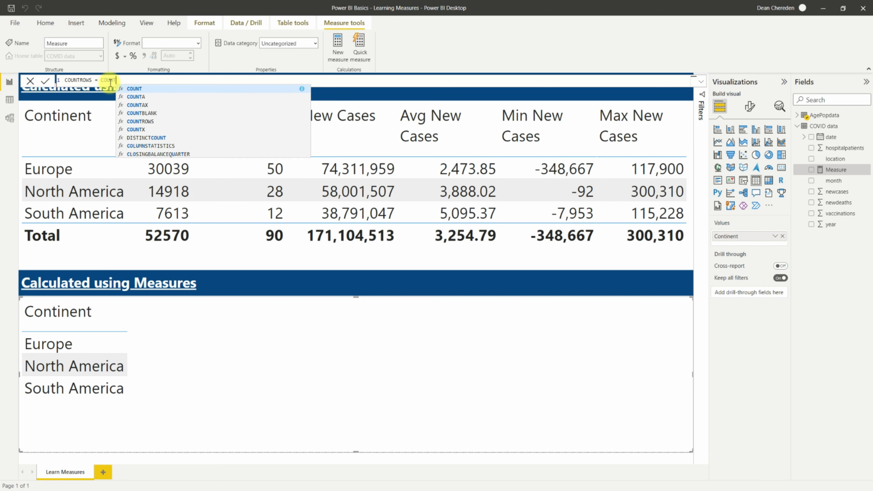
mouse_move(141, 122)
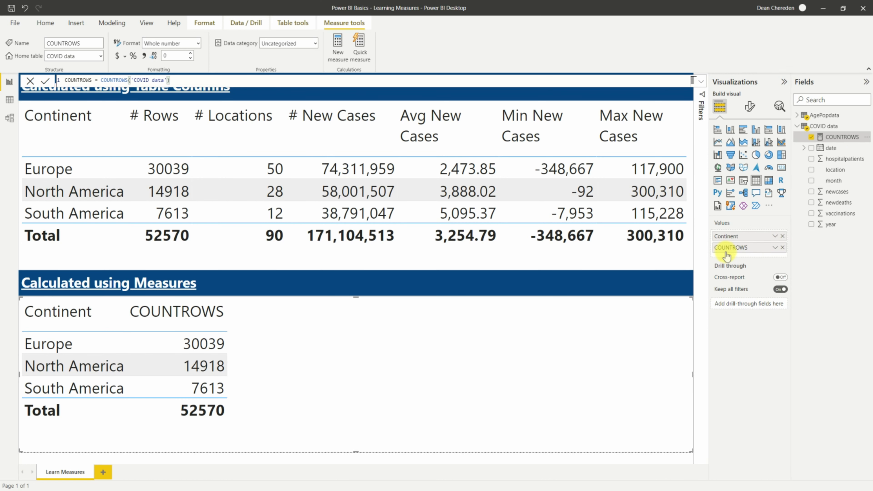
mouse_move(338, 345)
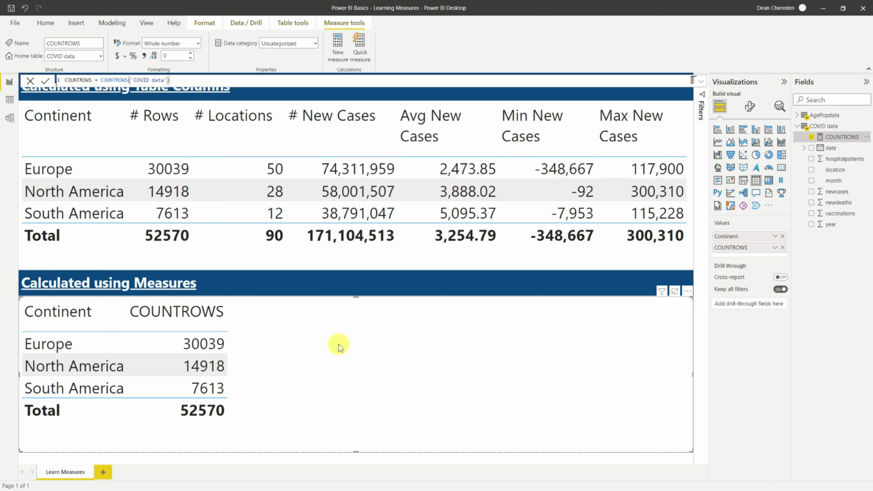
mouse_move(670, 202)
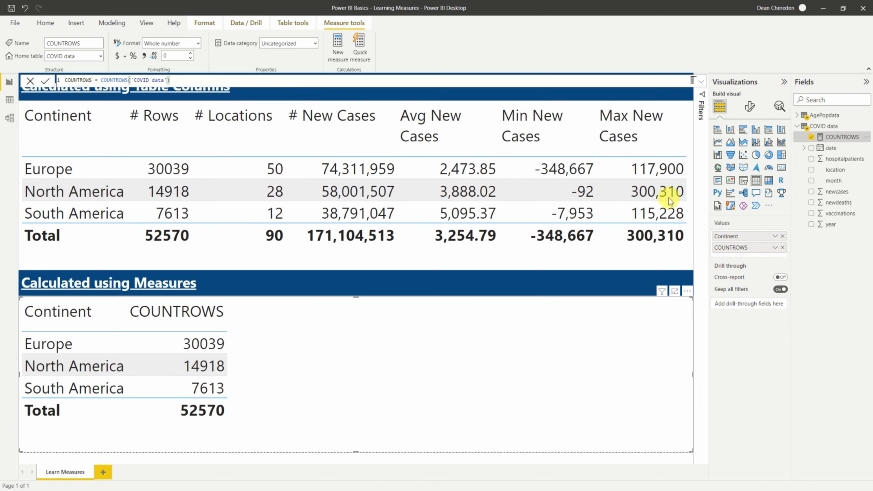
mouse_move(335, 351)
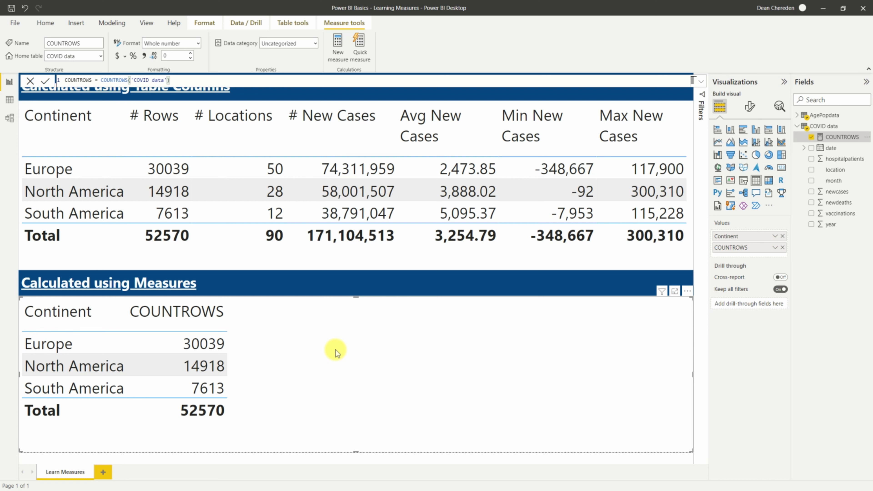
mouse_move(799, 184)
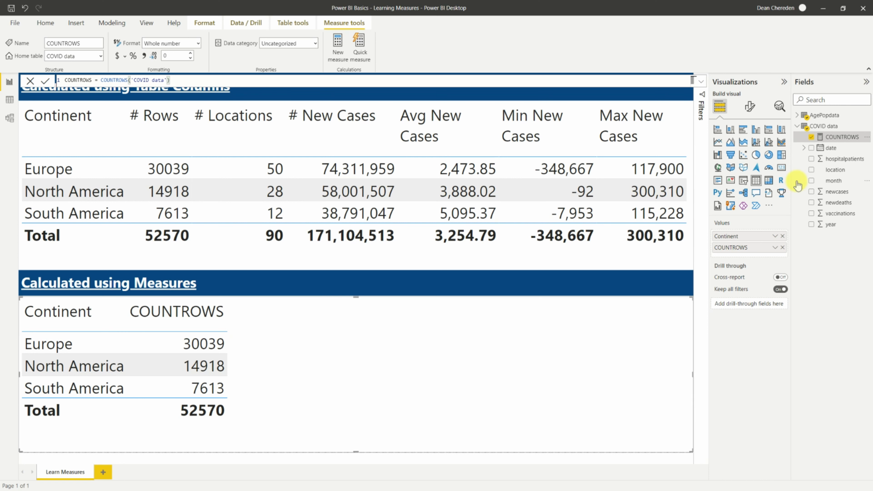
mouse_move(268, 349)
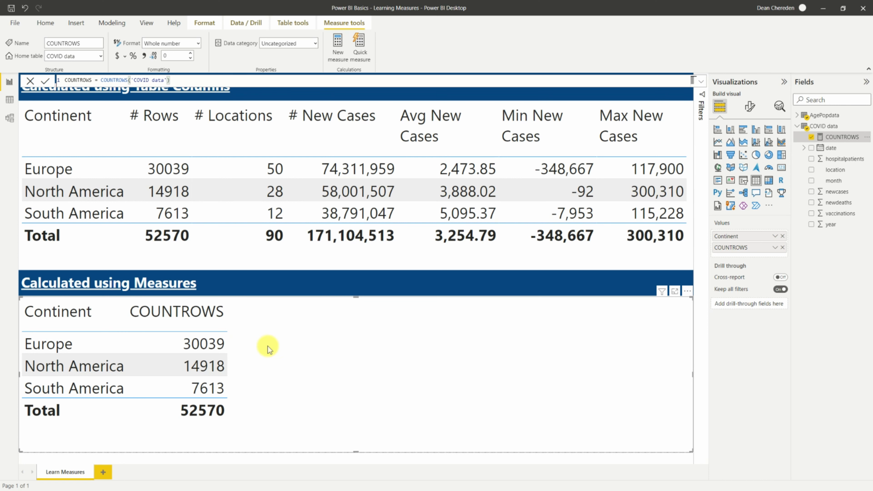
mouse_move(184, 282)
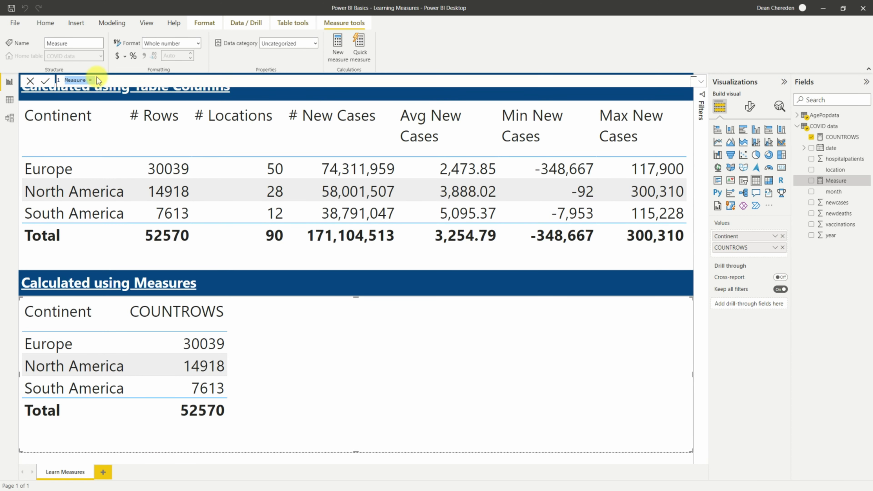
mouse_move(60, 82)
text(COUNT = COUNT()
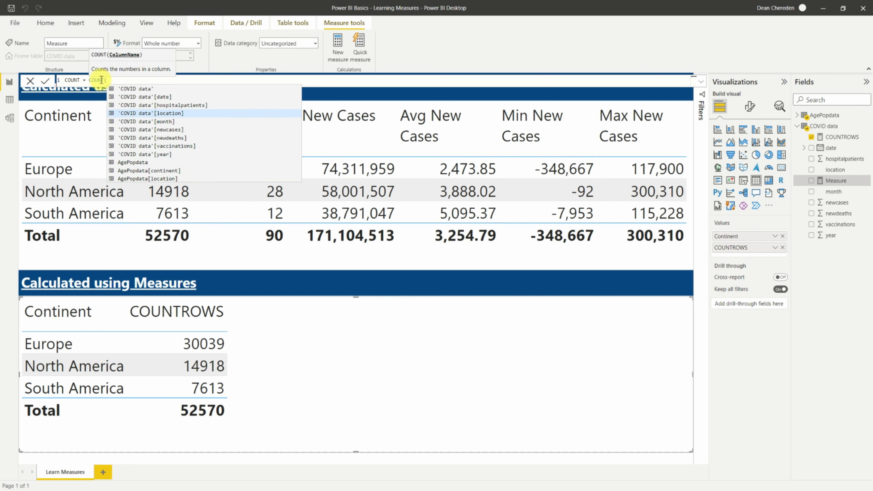
Complete the formula as COUNT = COUNT('COVID data'[location]).
click(147, 113)
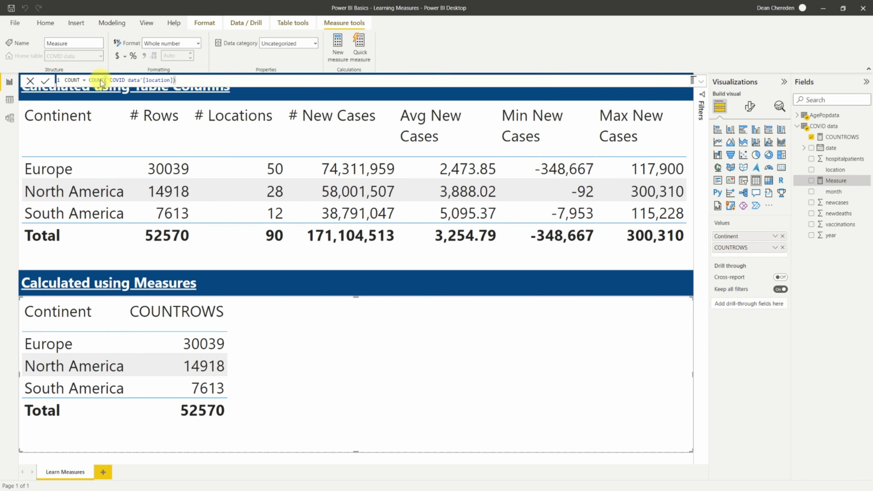
Commit the COUNT measure, add it beside COUNTROWS, and view the raw data rows.
click(835, 137)
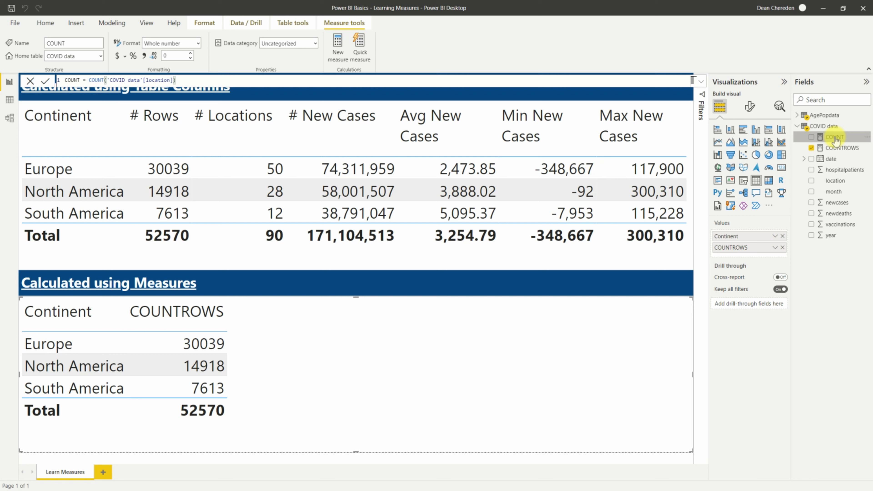
click(813, 137)
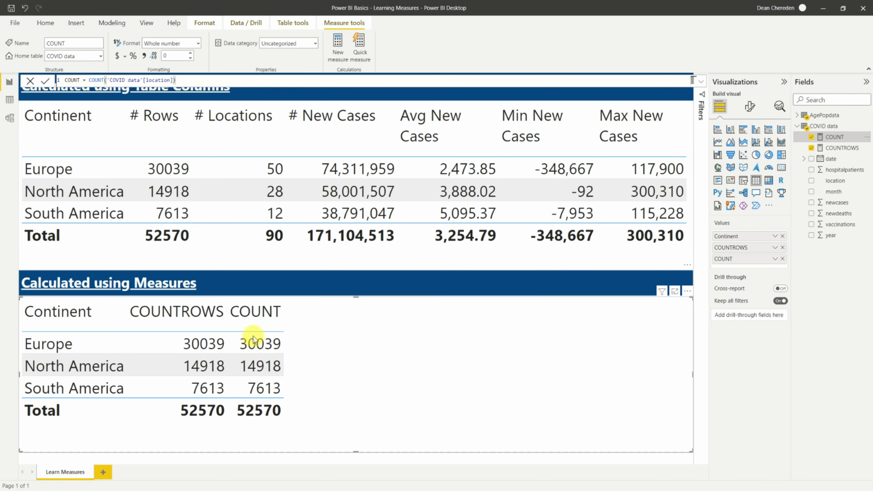
mouse_move(260, 388)
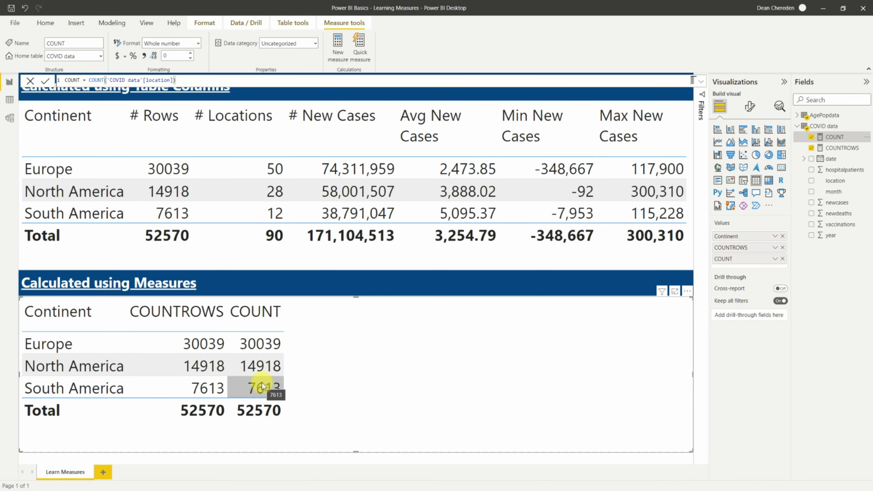
click(10, 99)
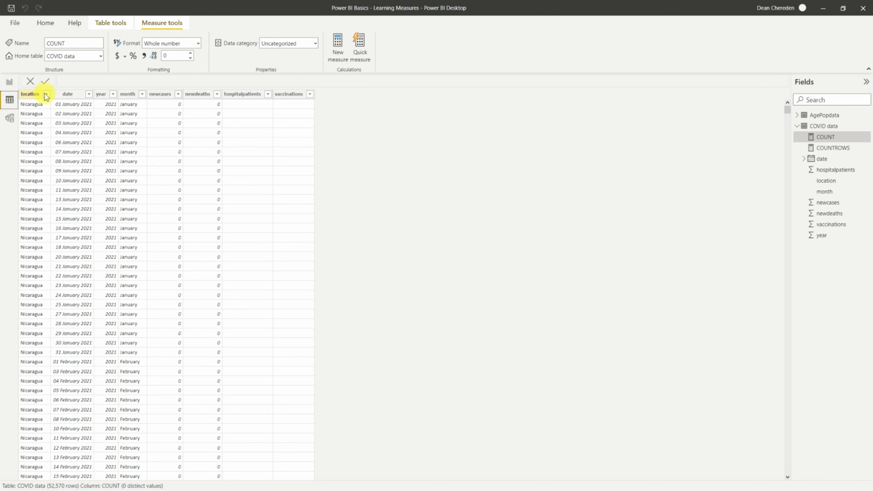
click(47, 94)
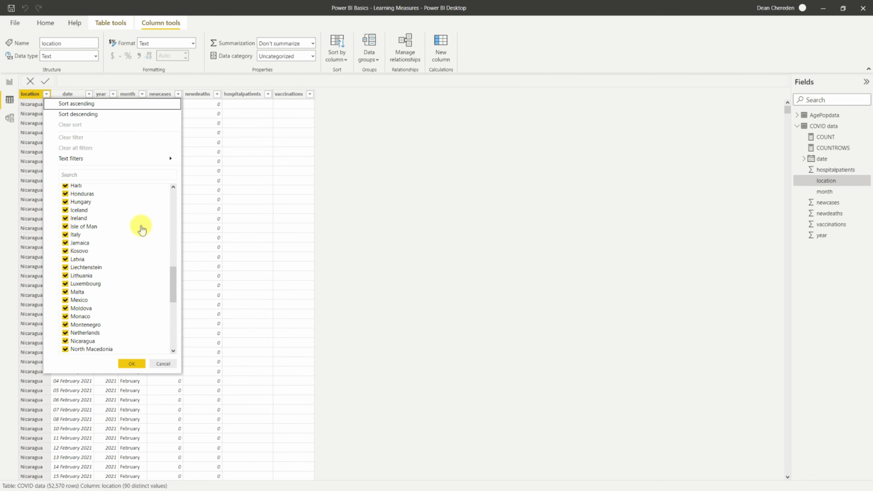
click(132, 363)
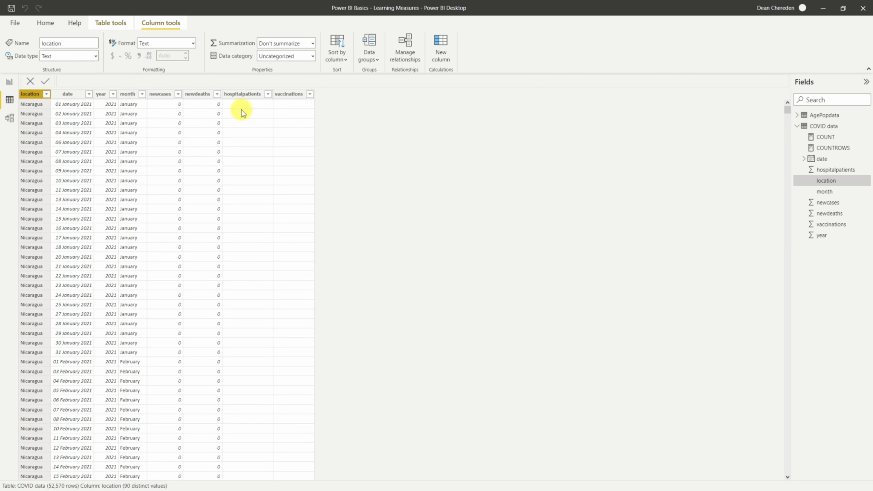
mouse_move(275, 94)
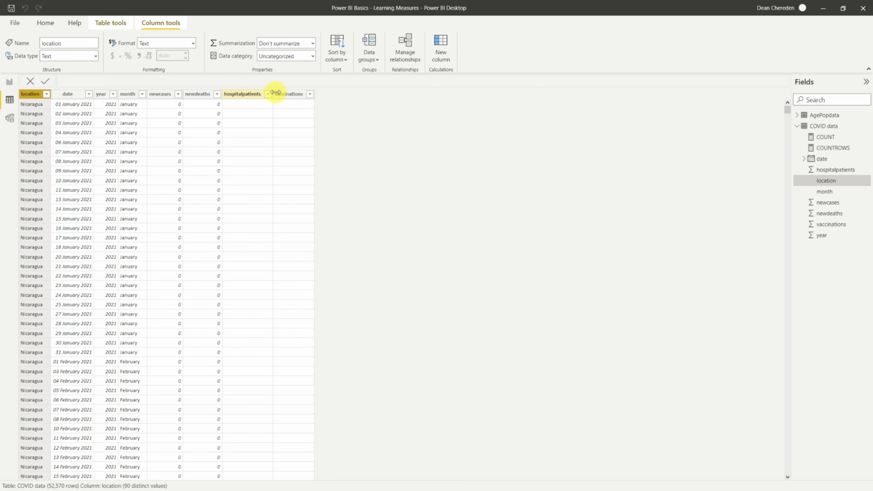
mouse_move(247, 120)
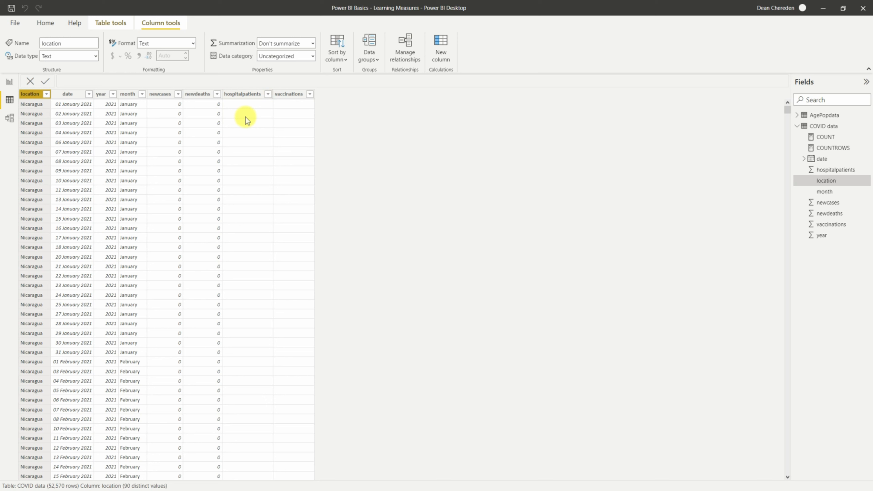
mouse_move(9, 87)
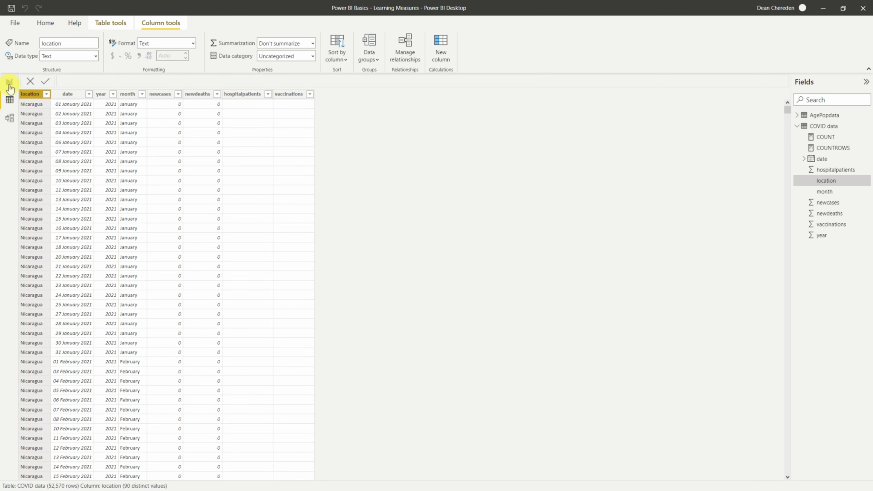
Change the COUNT measure to count 'COVID data'[hospitalpatients] and commit it.
click(10, 82)
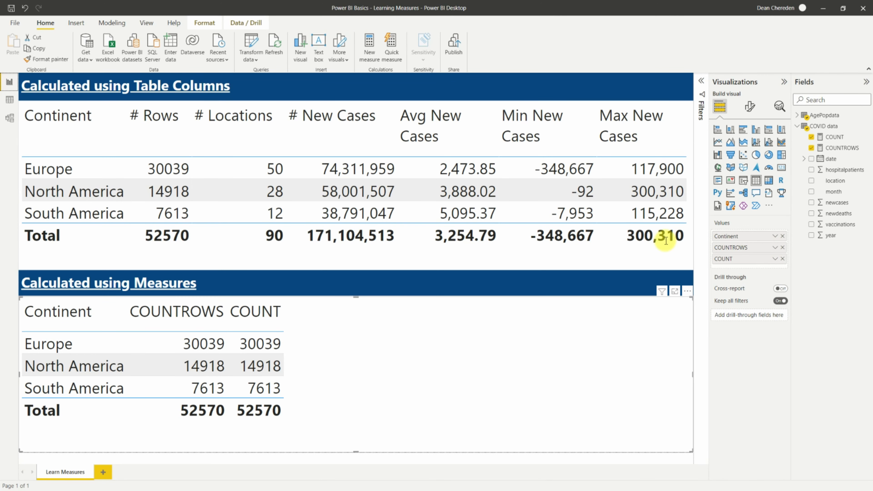
click(835, 137)
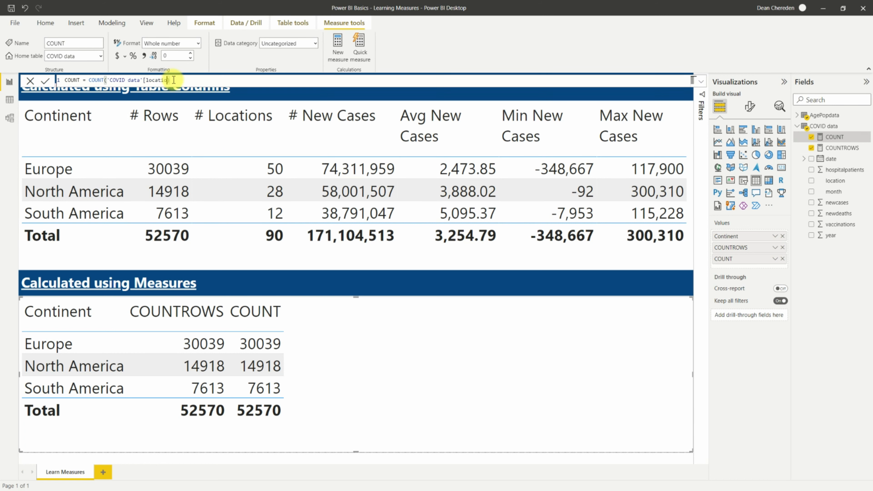
key(Backspace)
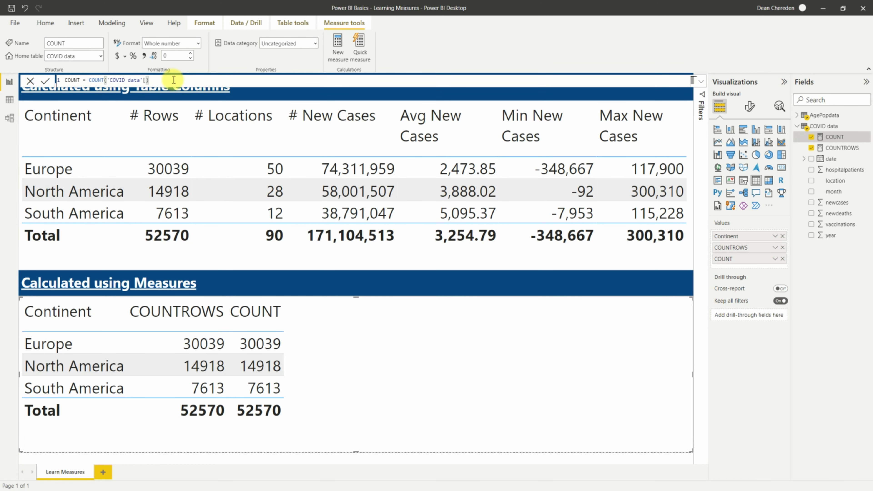
text(hospitalpatients])
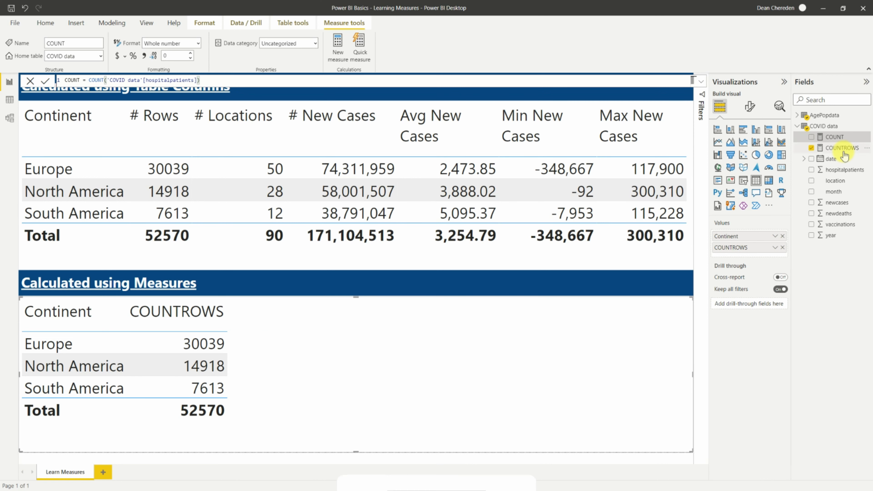
Create a DISTINCTCOUNT measure on 'COVID data'[location] in COVID data.
right_click(819, 126)
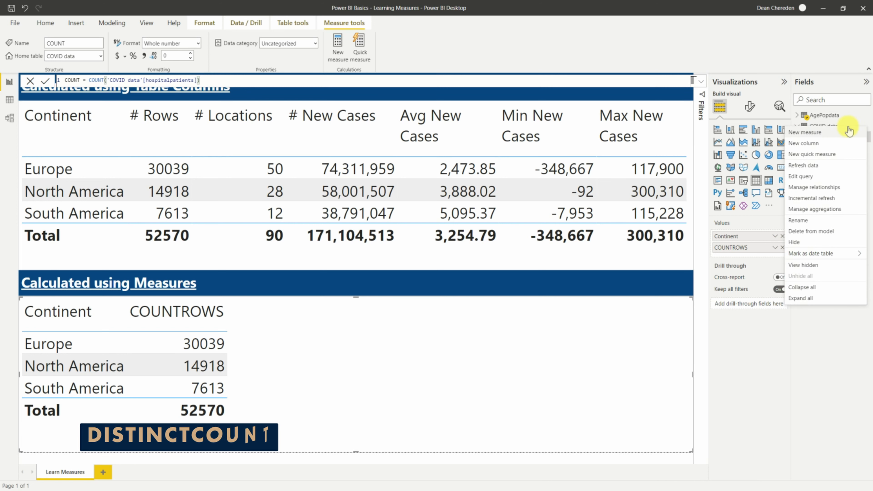
click(806, 131)
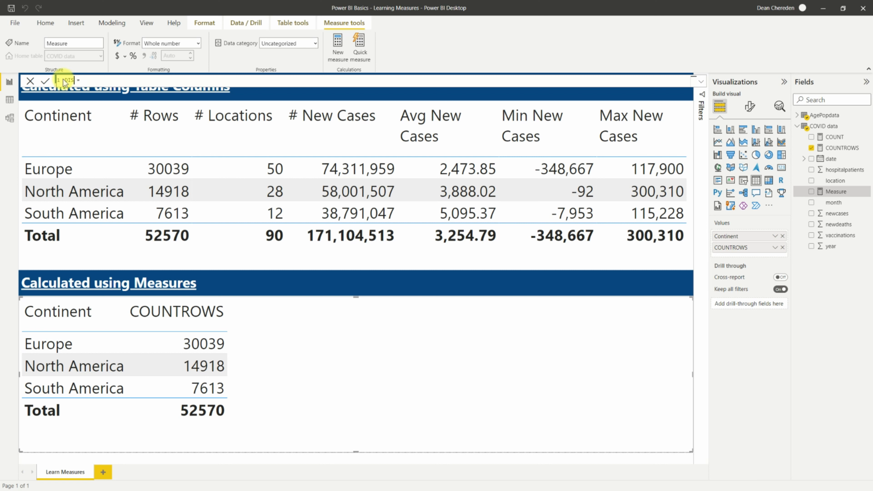
text(DISTINCTCOUNT()
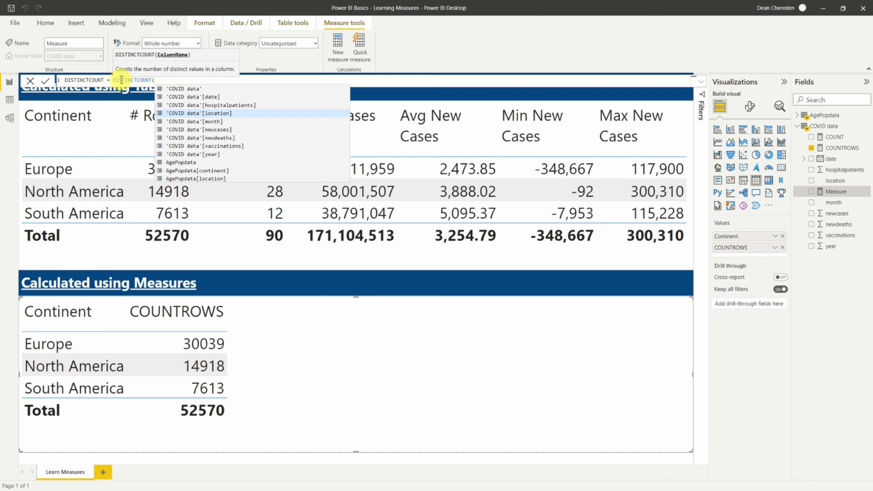
click(193, 113)
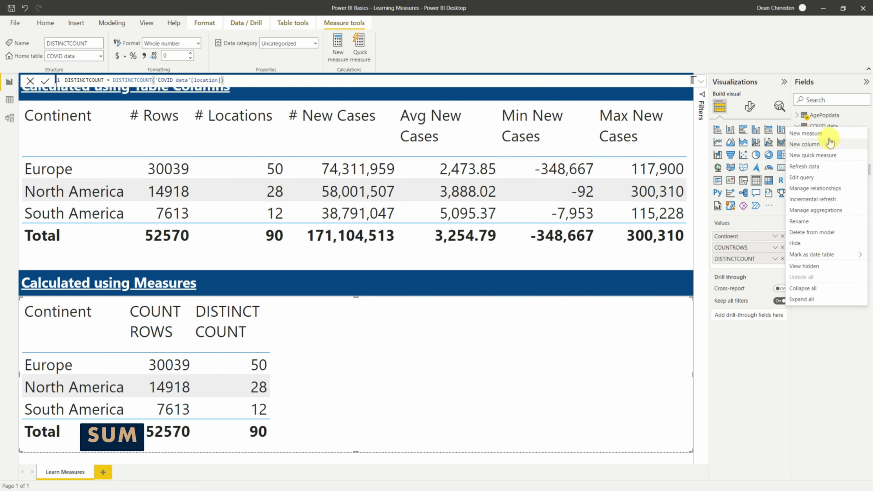
Create a SUM - New Cases measure summing 'COVID data'[newcases].
click(807, 133)
text(SUM - NEW =)
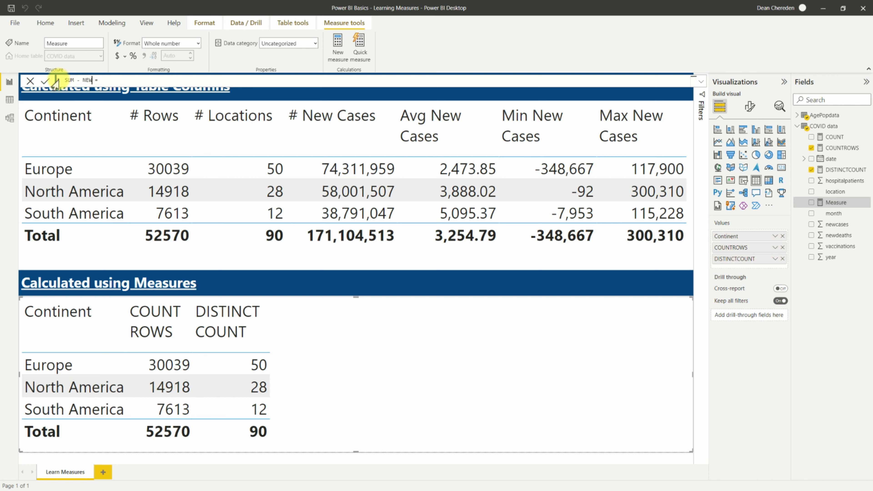
text(New Ca)
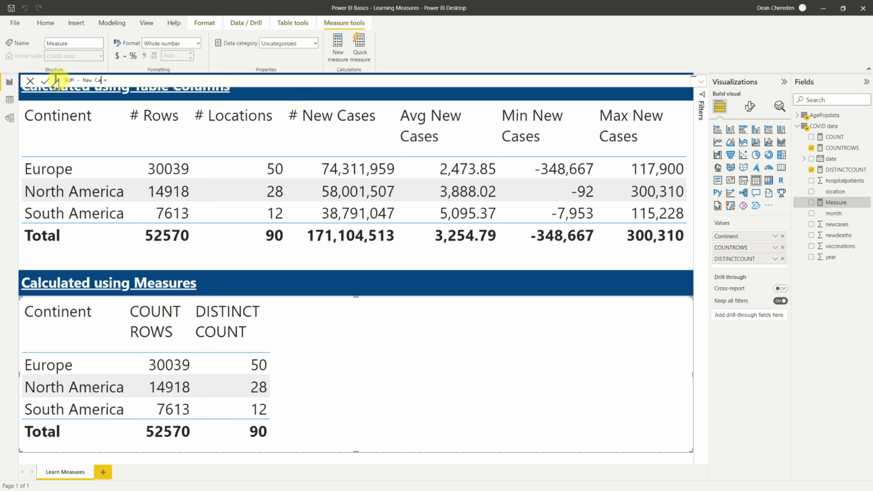
text(ses)
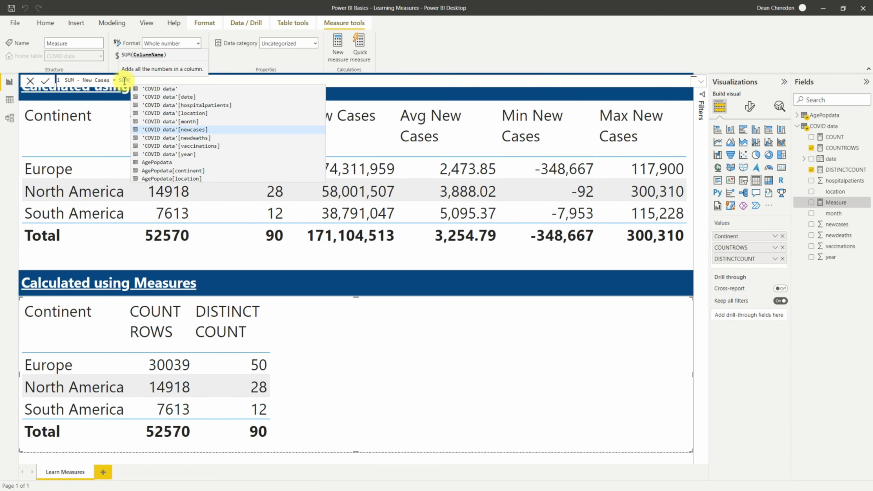
click(183, 129)
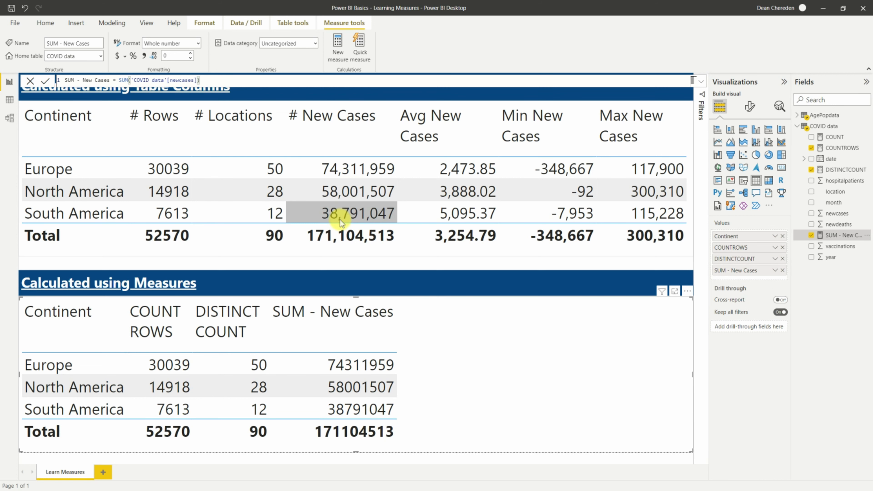
mouse_move(331, 235)
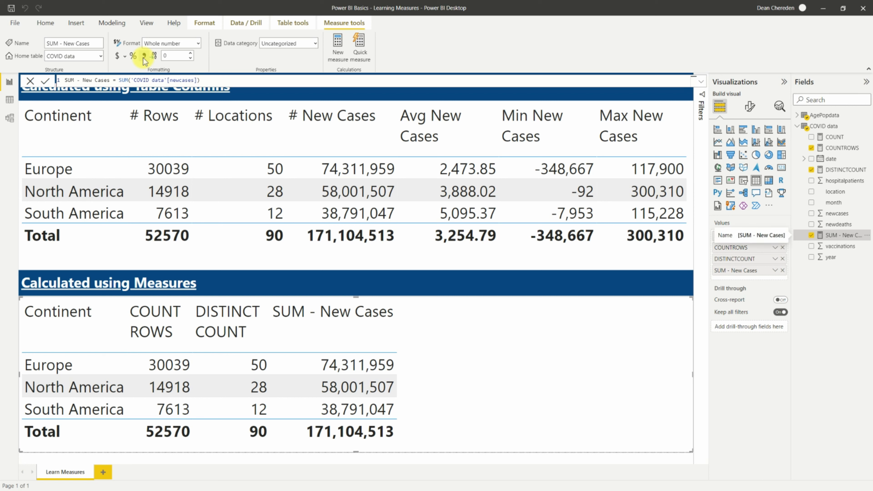
mouse_move(358, 380)
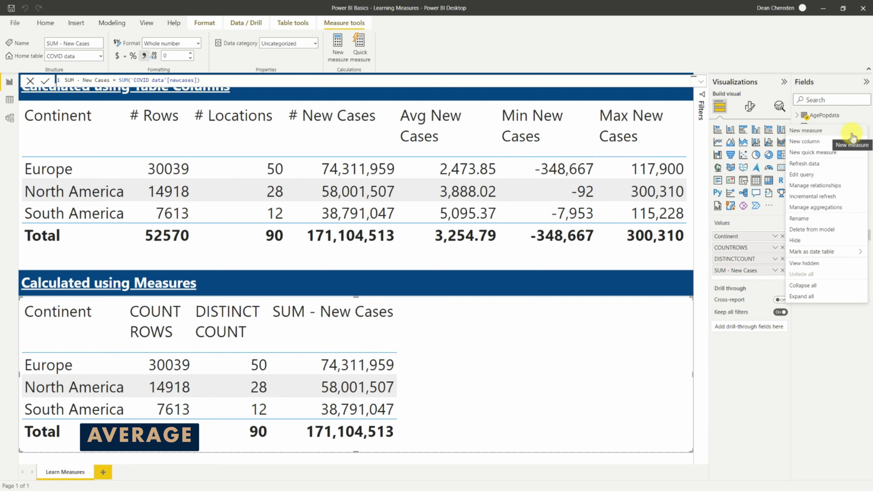
Create an AVERAGE - New Cases measure averaging 'COVID data'[newcases].
click(806, 131)
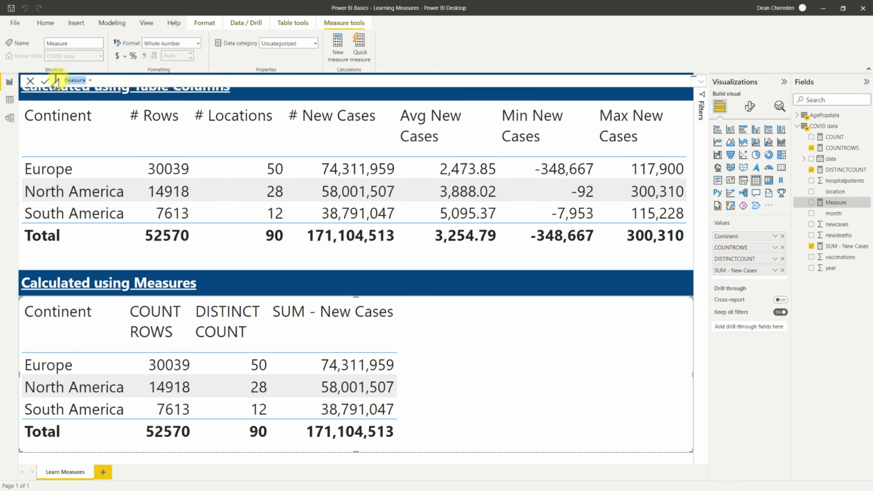
text(AVERAGE - New C)
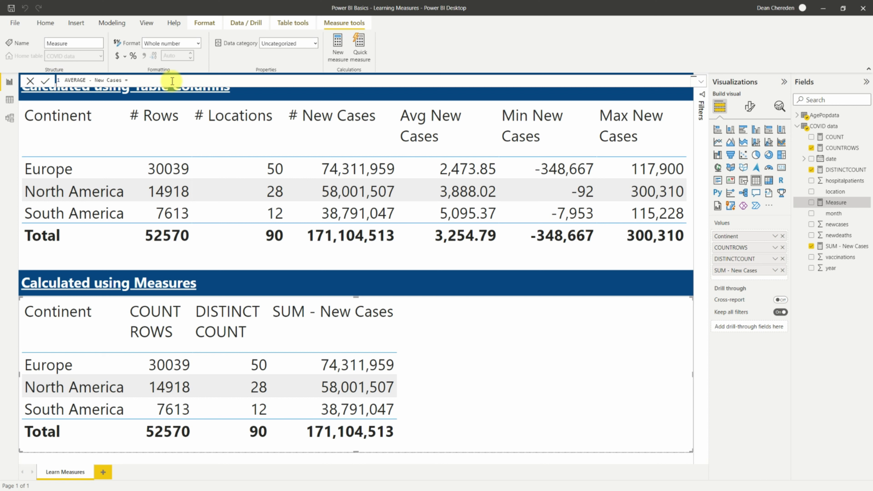
text(('COVID data'[newcases)
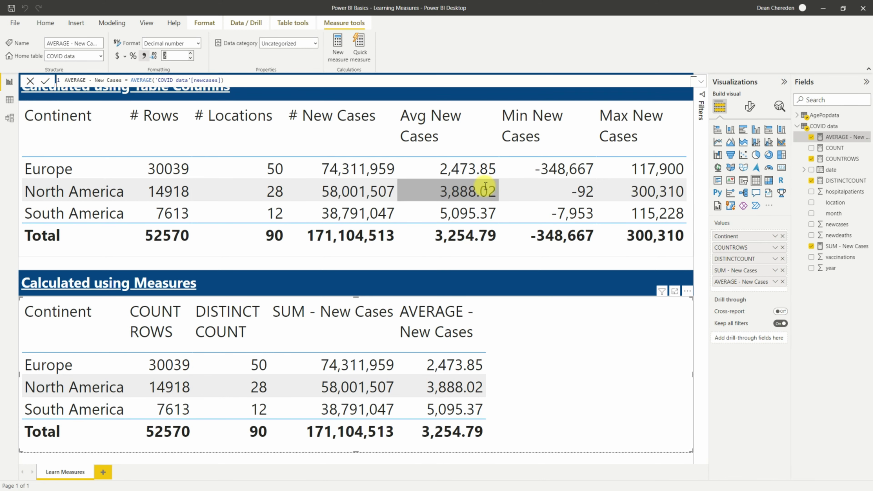
right_click(825, 126)
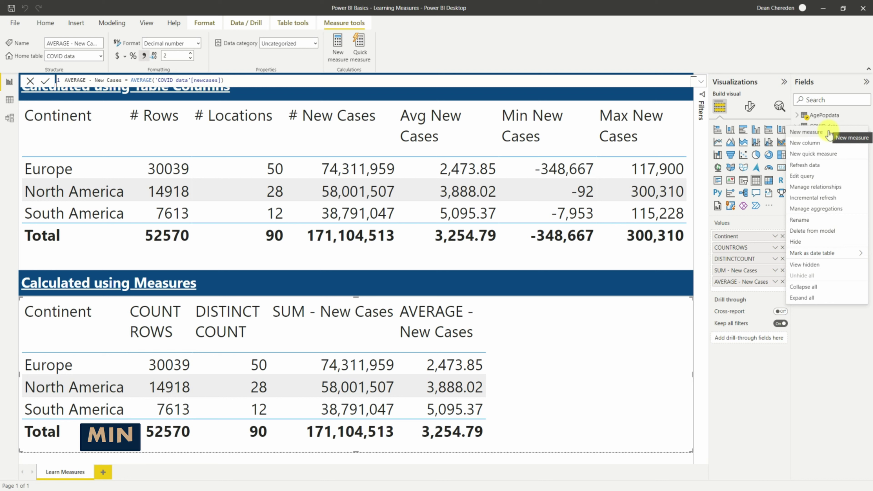
Create and commit MIN - New Cases = MIN('COVID data'[newcases]).
click(805, 131)
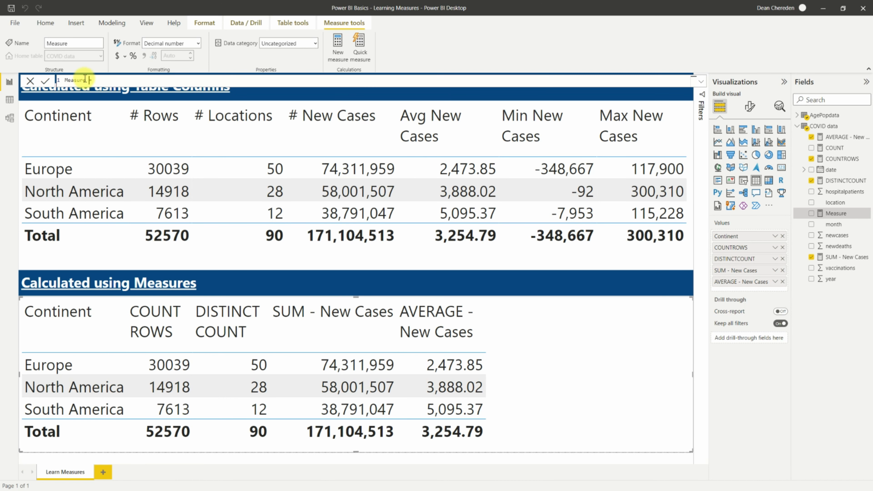
text(MIN - New C)
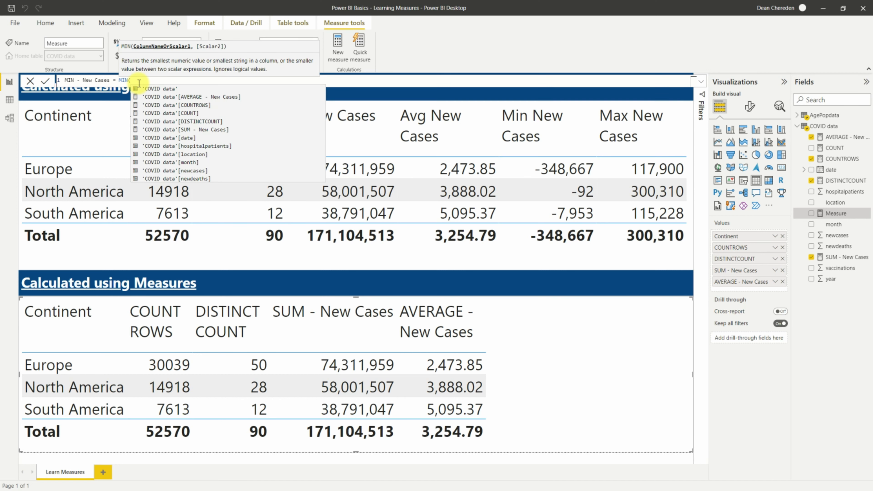
click(177, 171)
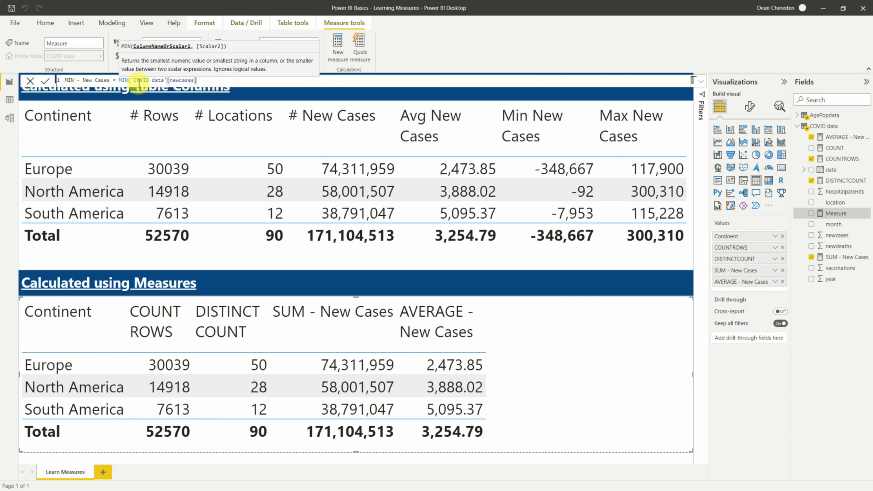
click(45, 82)
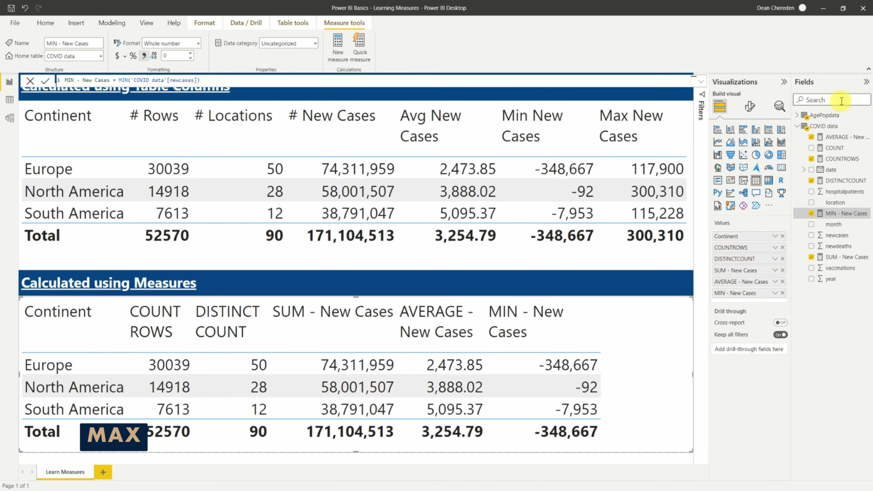
click(826, 115)
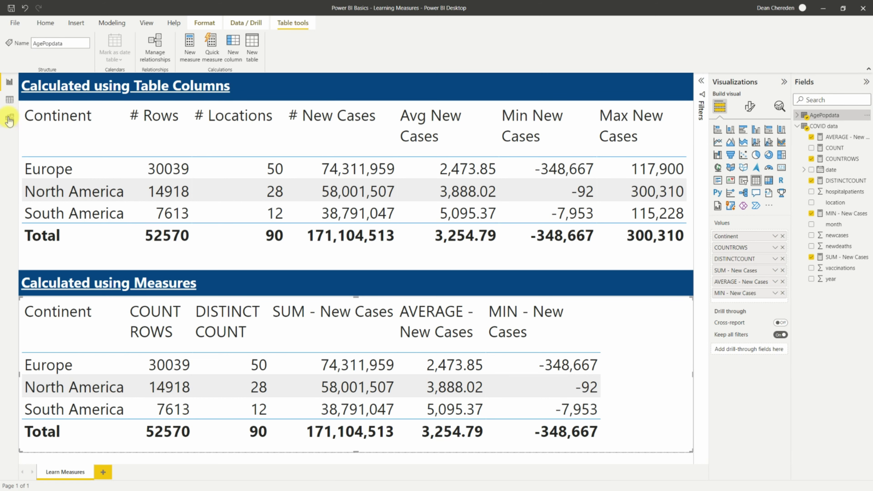
Create MAX - New Cases = MAX('COVID data'[newcases]) in AgePopdata and commit it.
click(9, 118)
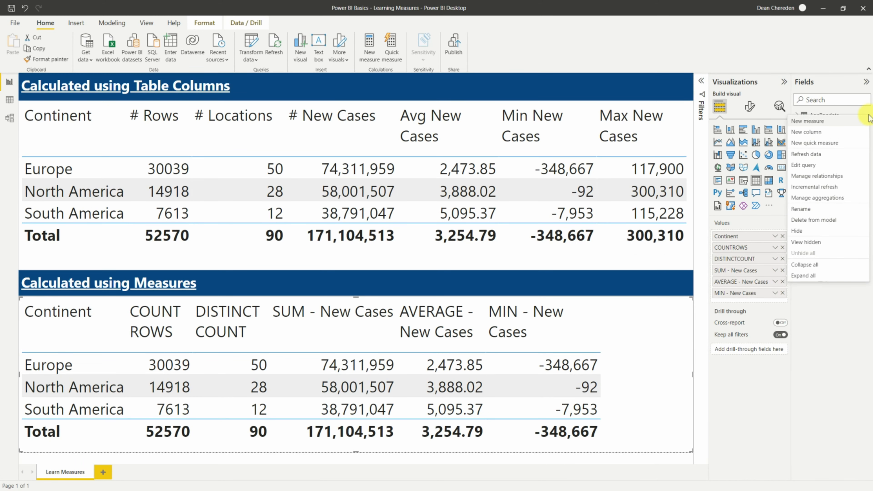
mouse_move(807, 121)
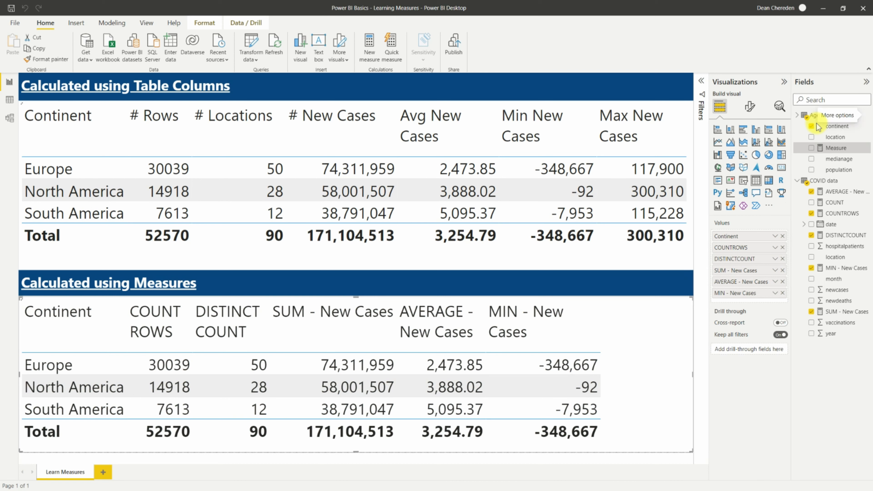
click(836, 147)
text(MAX - New Cases = MAX()
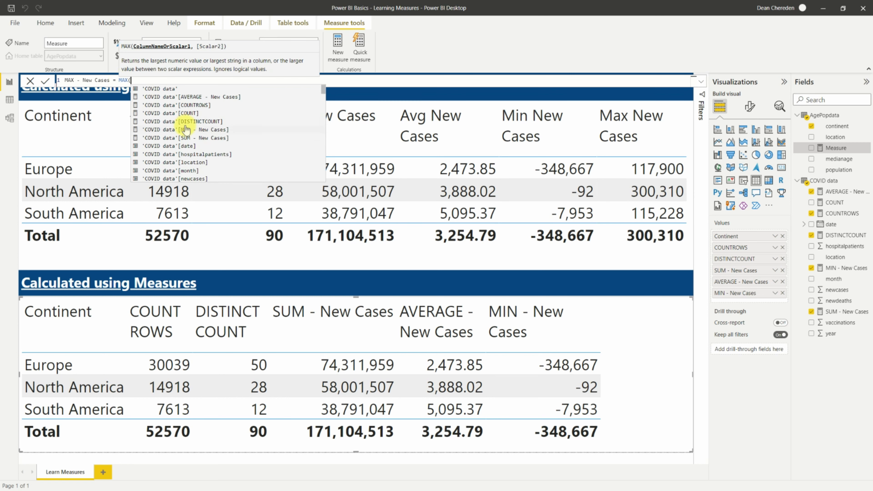
mouse_move(189, 146)
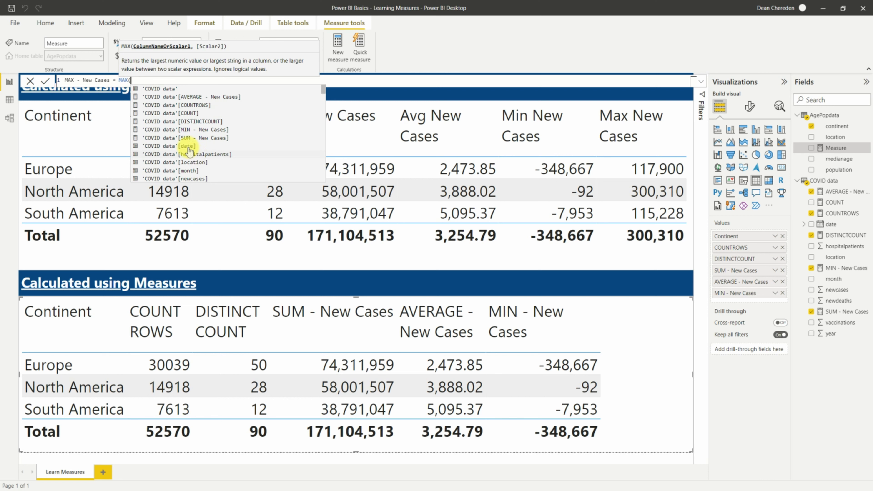
scroll(down, 3)
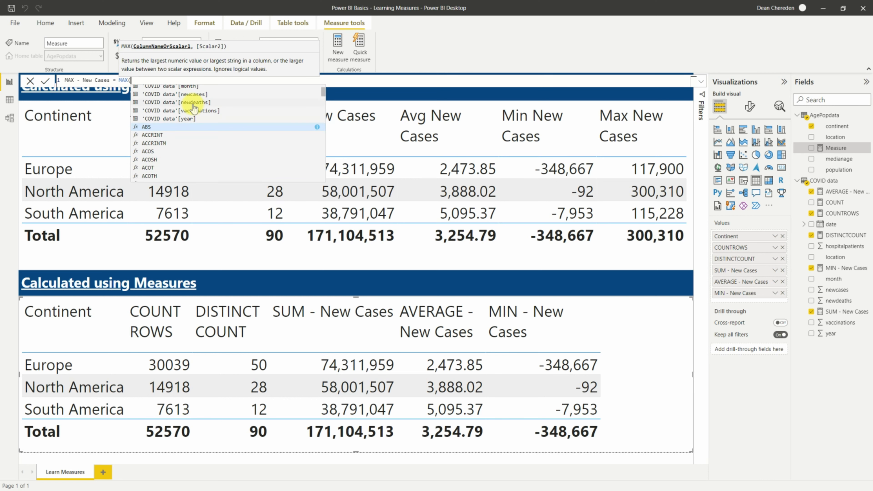
click(178, 93)
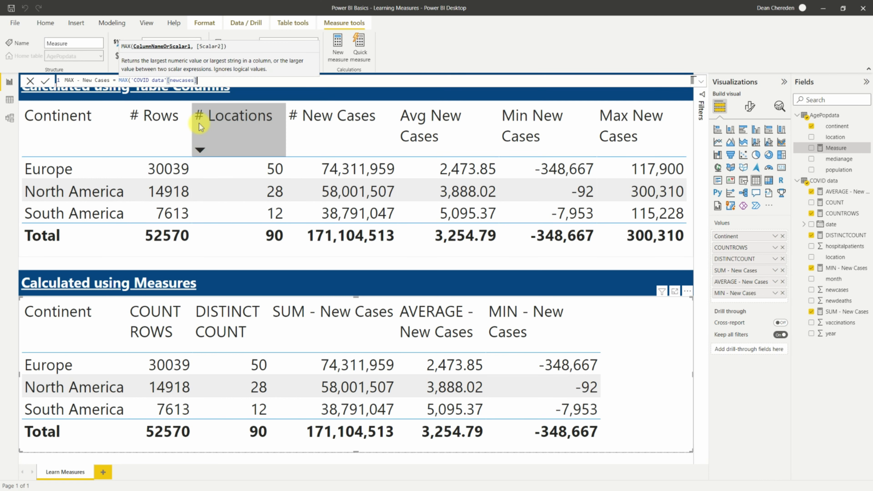
click(201, 80)
text())
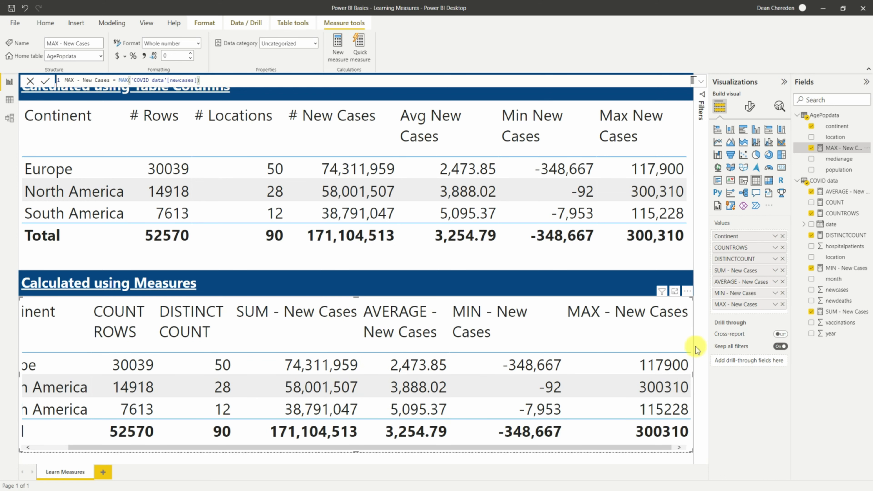
mouse_move(691, 337)
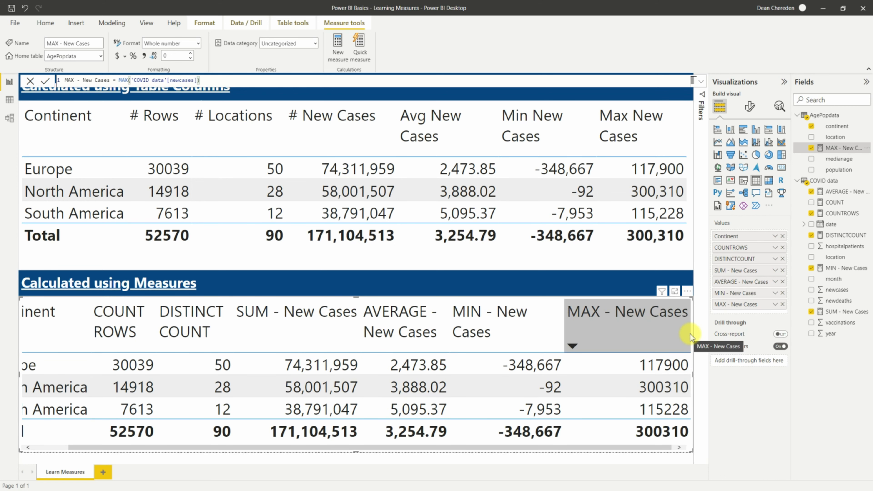
scroll(left, 3)
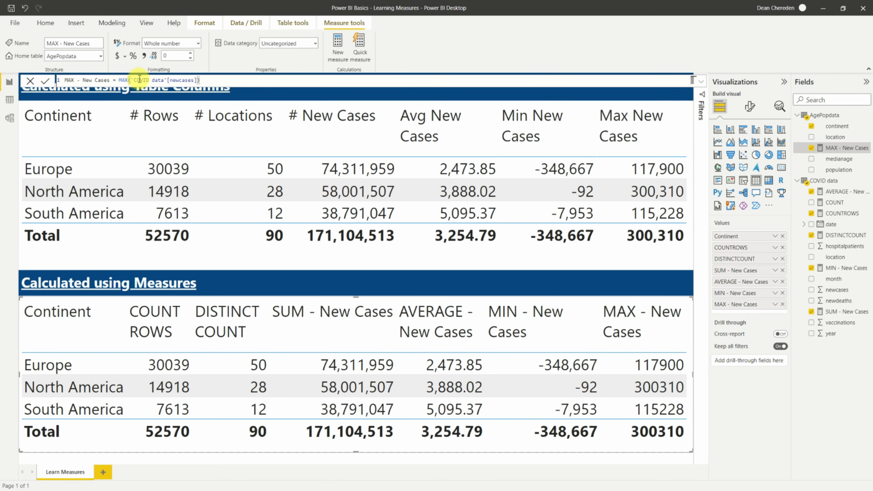
mouse_move(279, 126)
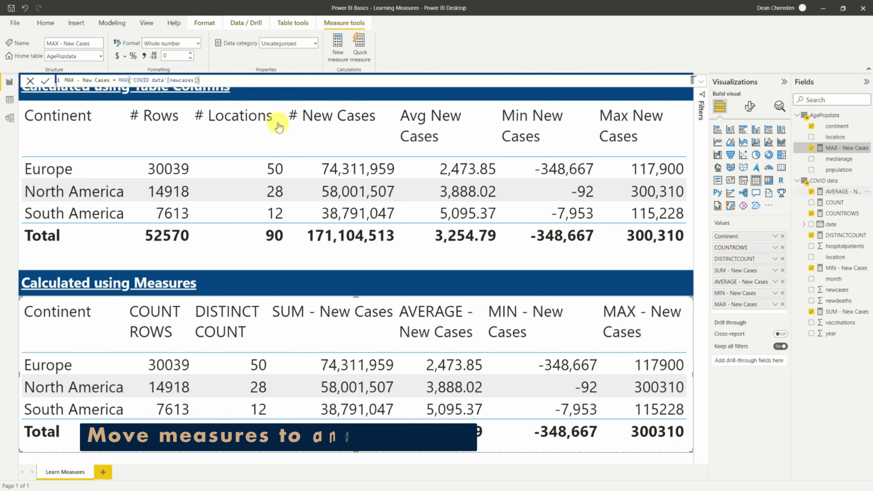
mouse_move(816, 151)
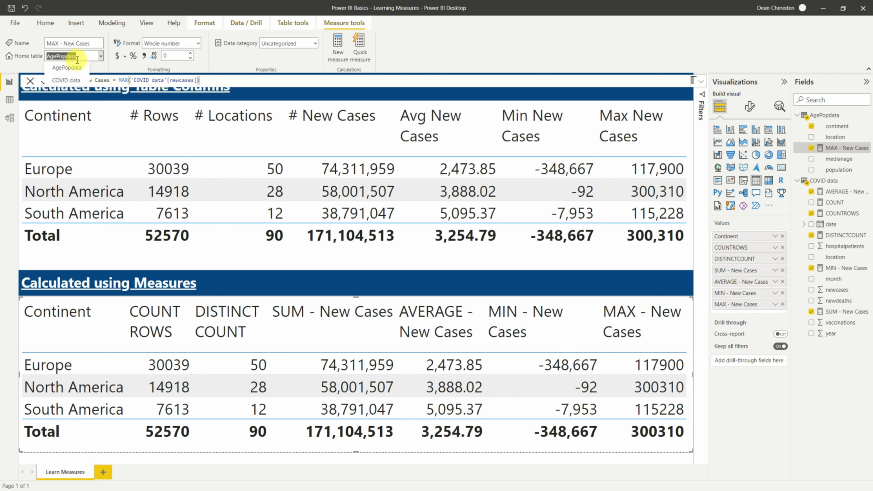
Set the home table of MAX - New Cases to COVID data.
click(65, 68)
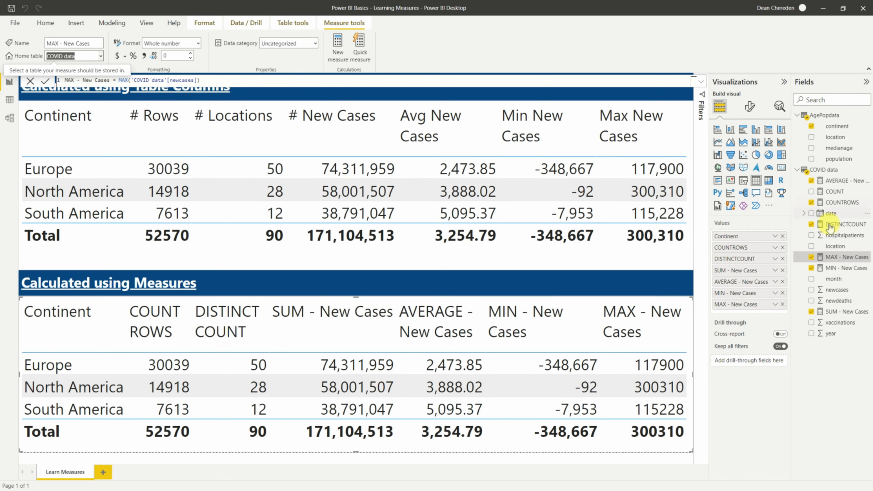
mouse_move(842, 291)
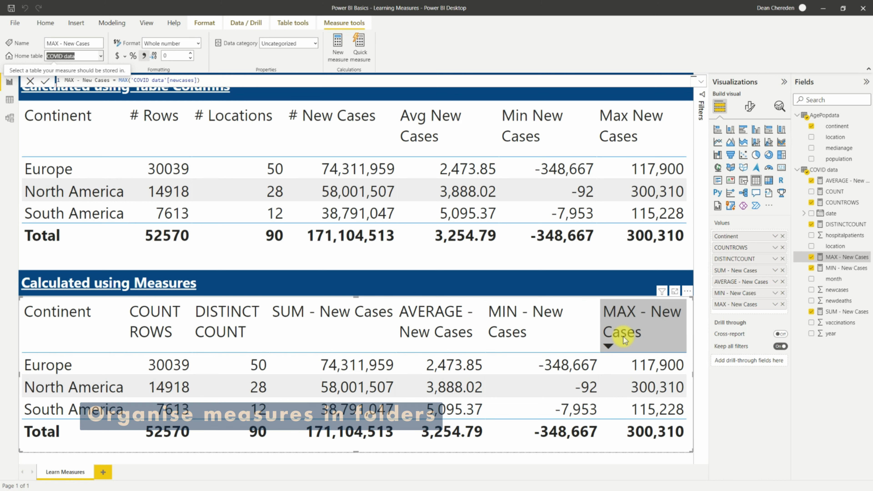
mouse_move(833, 202)
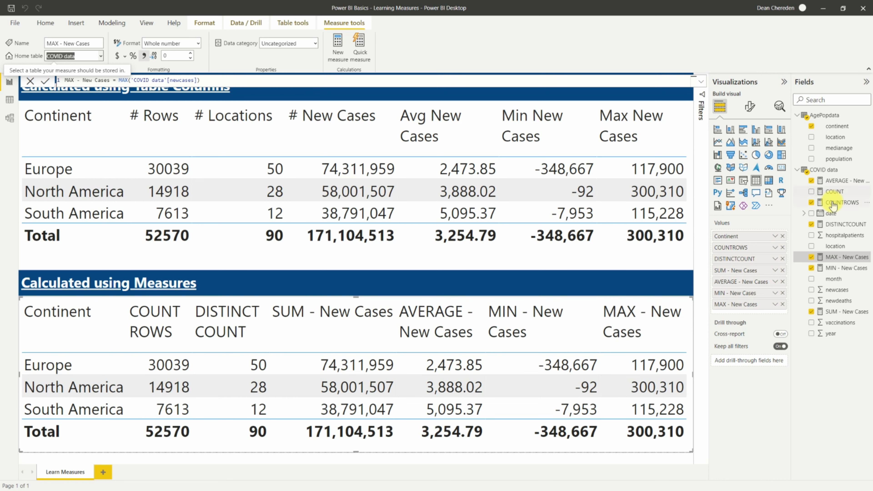
mouse_move(864, 341)
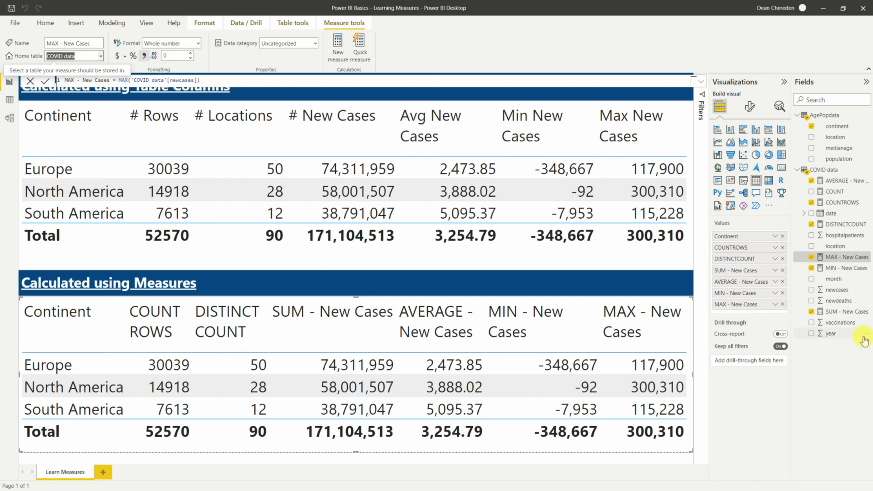
mouse_move(847, 333)
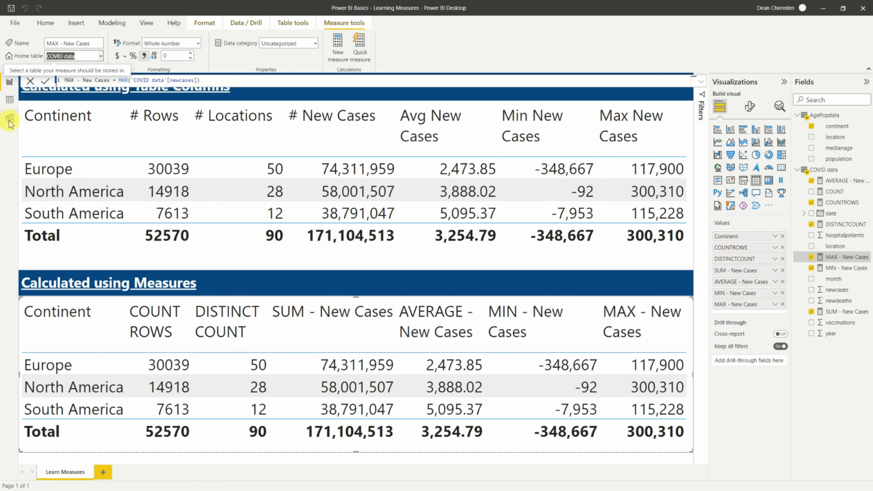
mouse_move(9, 119)
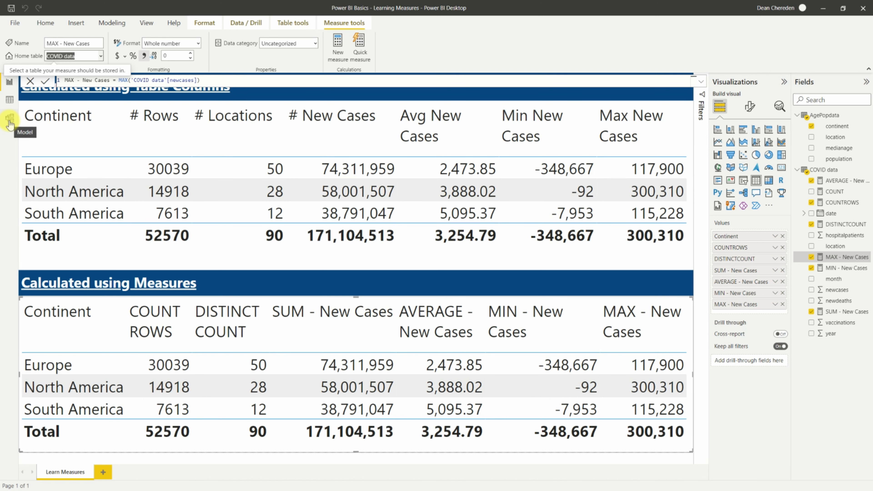
In Model view, select the COVID data measures and set their display folder to Measures.
click(10, 119)
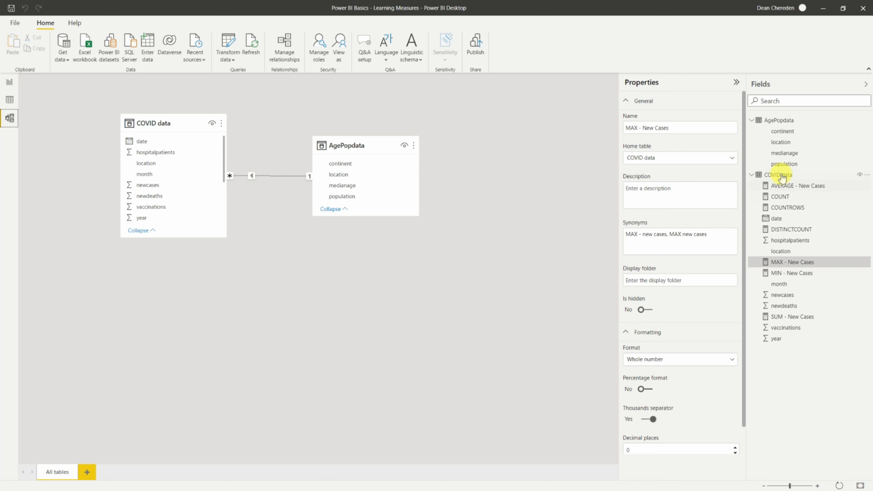
click(797, 185)
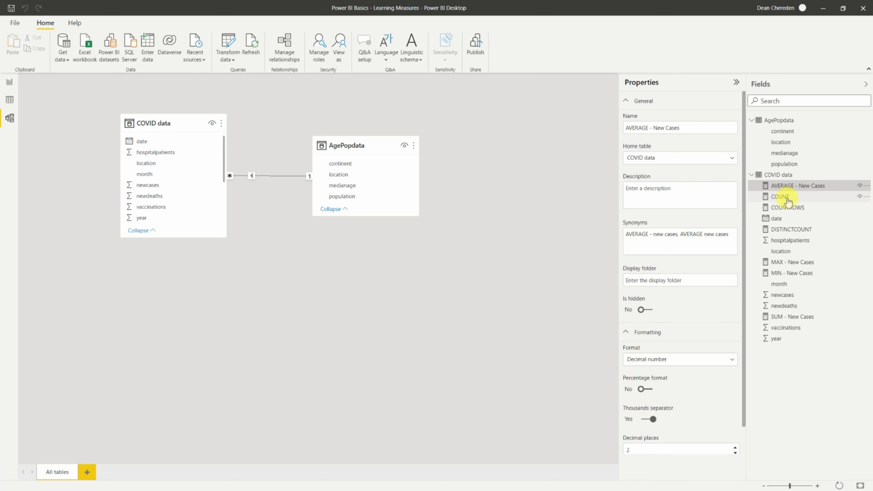
click(789, 207)
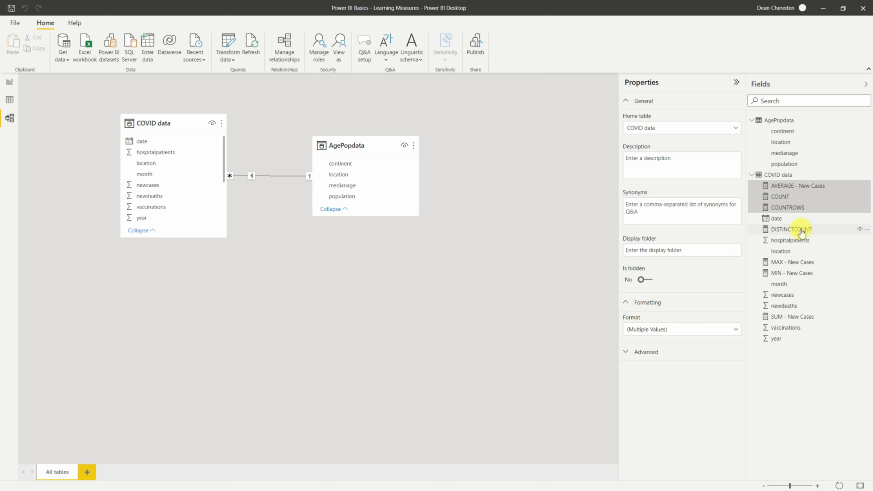
mouse_move(823, 291)
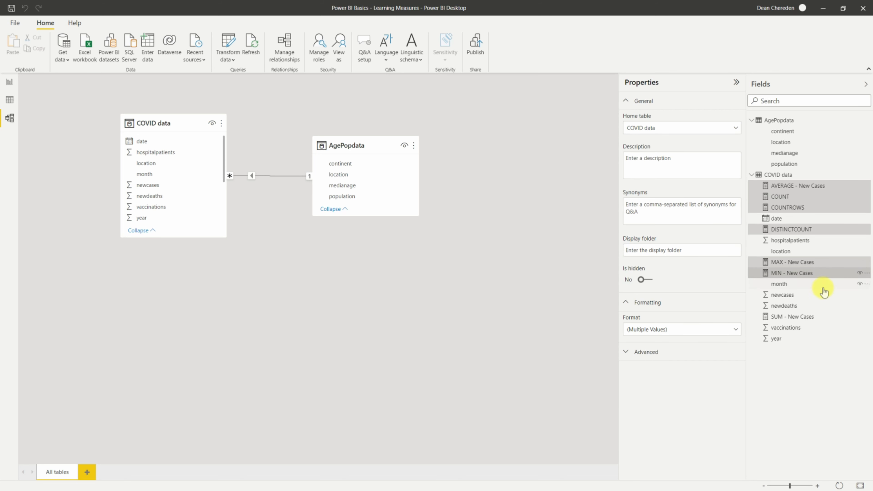
mouse_move(782, 229)
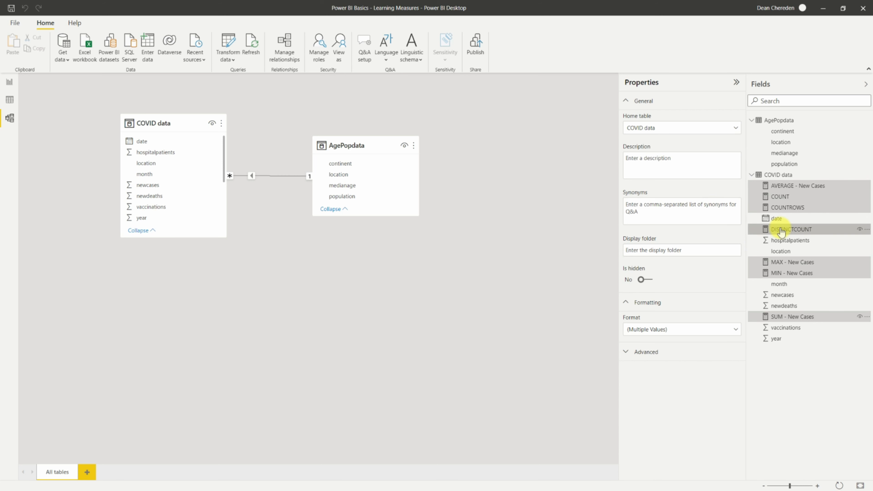
mouse_move(664, 249)
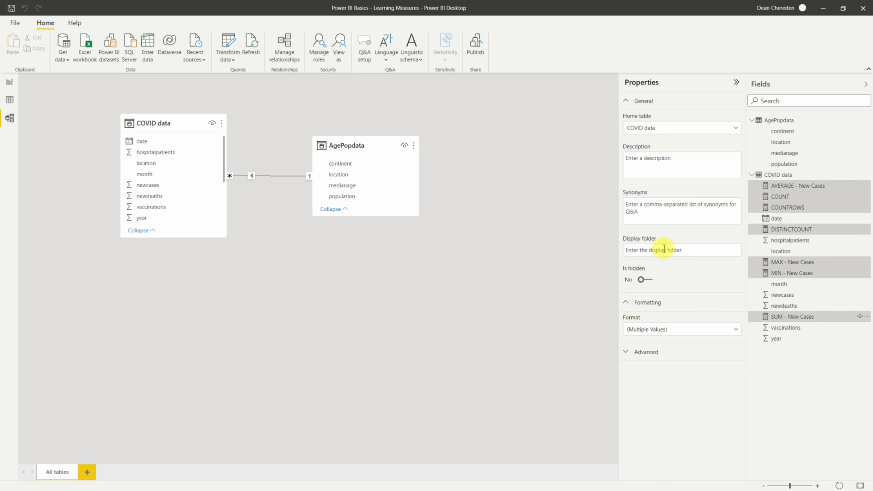
text(M)
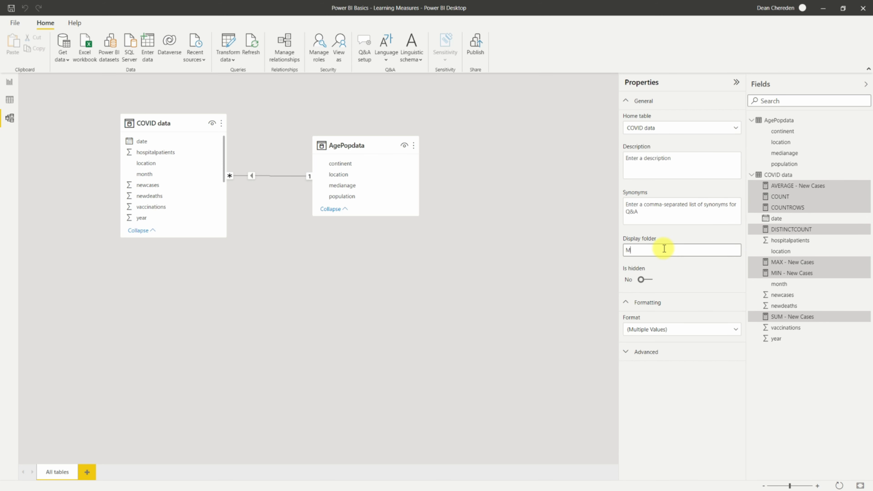
text(easures)
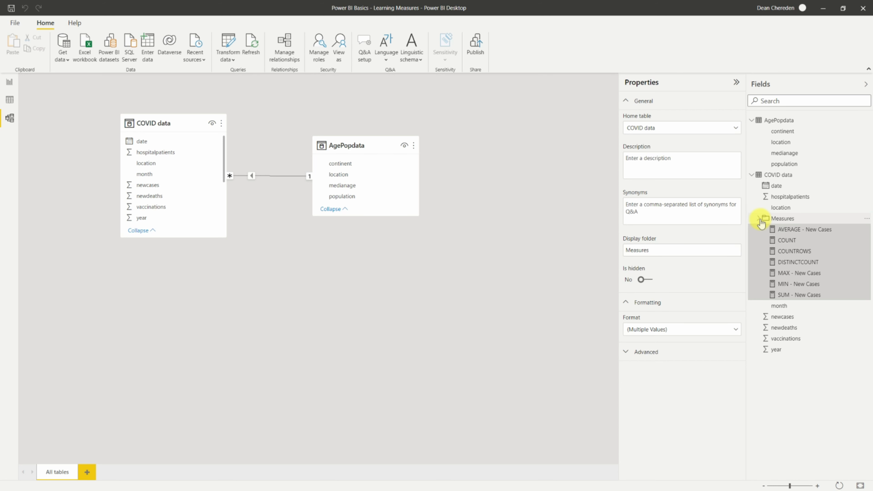
mouse_move(779, 207)
text(_)
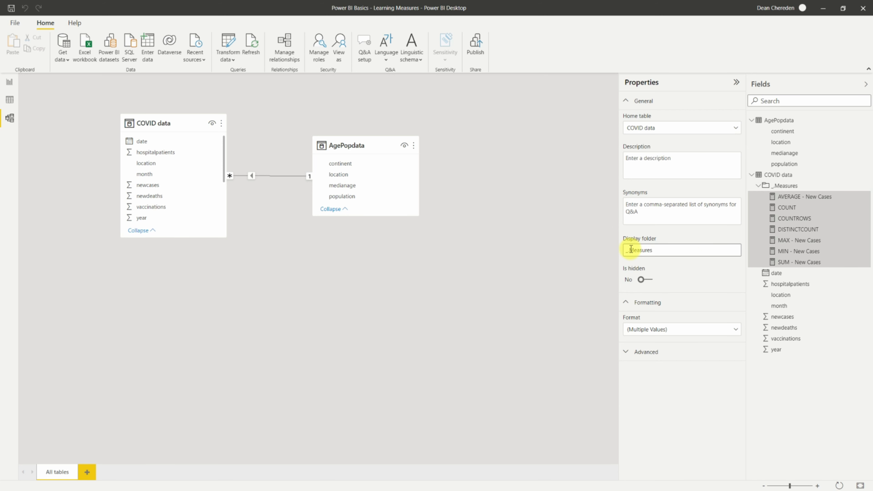
Collapse and re-expand the renamed _Measures folder, then select the COUNT measure.
click(762, 186)
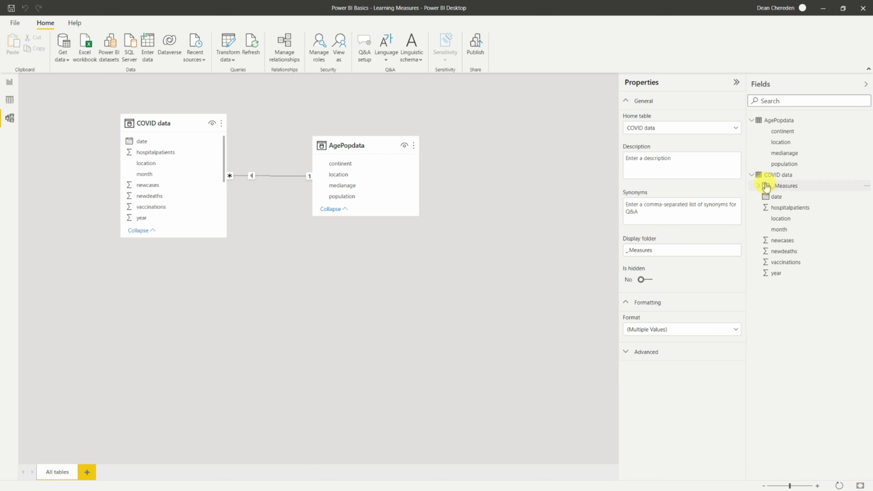
click(760, 186)
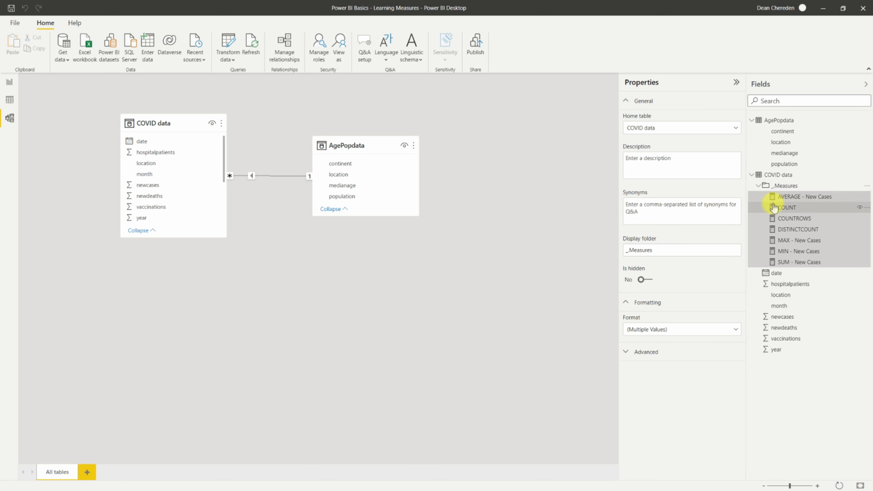
click(787, 208)
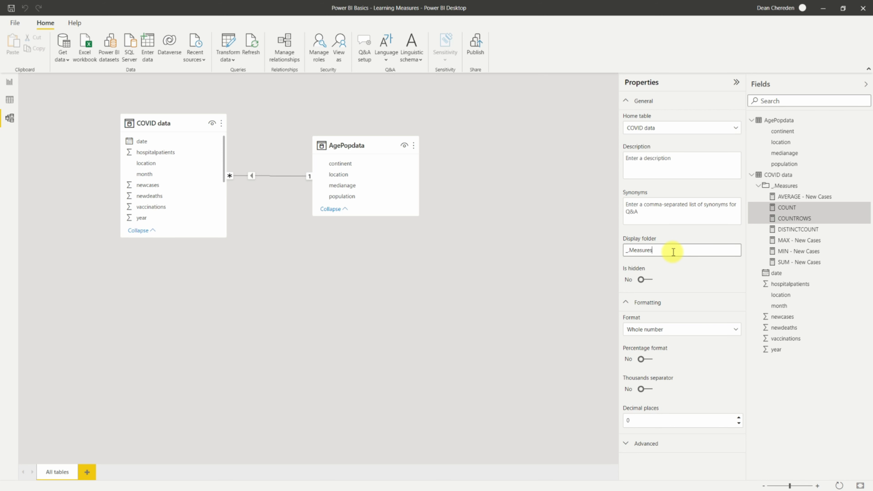
Append /Count to the display folder so COUNT and COUNTROWS move into a Count subfolder.
text(/)
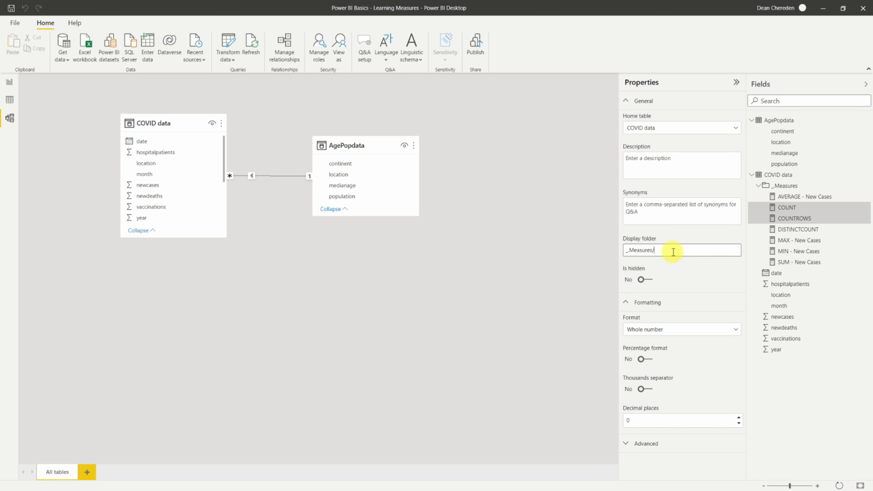
text(Count)
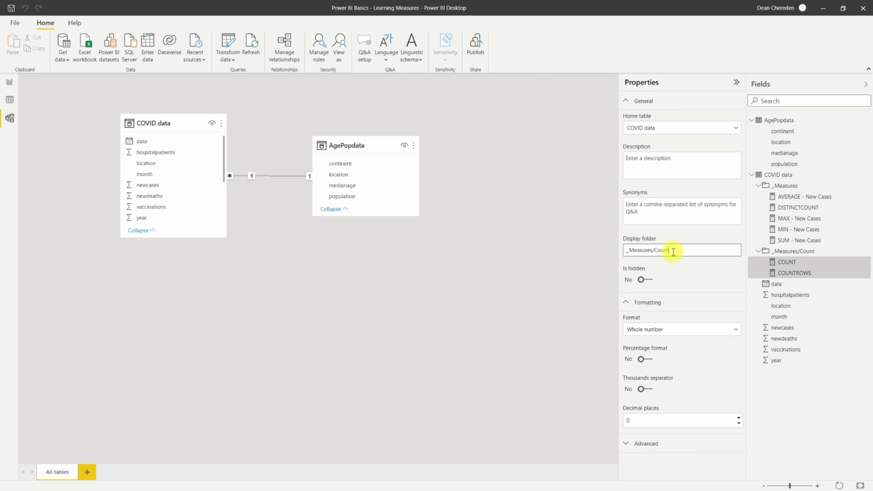
mouse_move(704, 246)
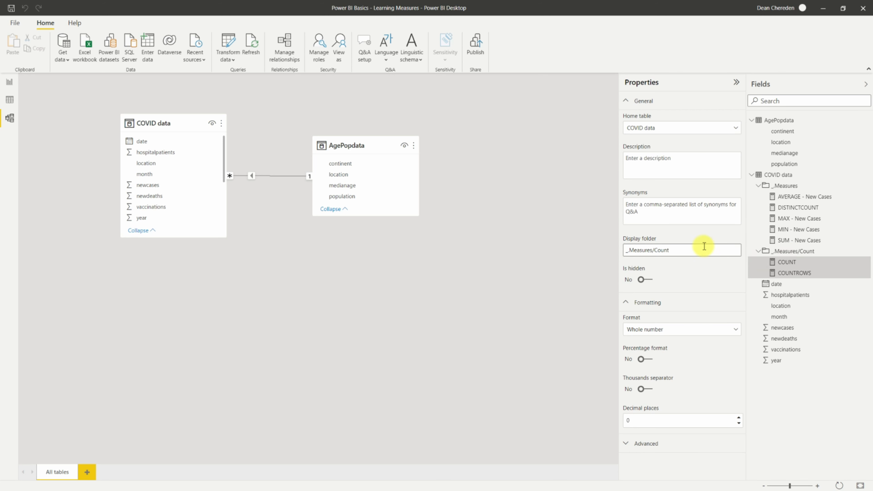
text(\)
key(Return)
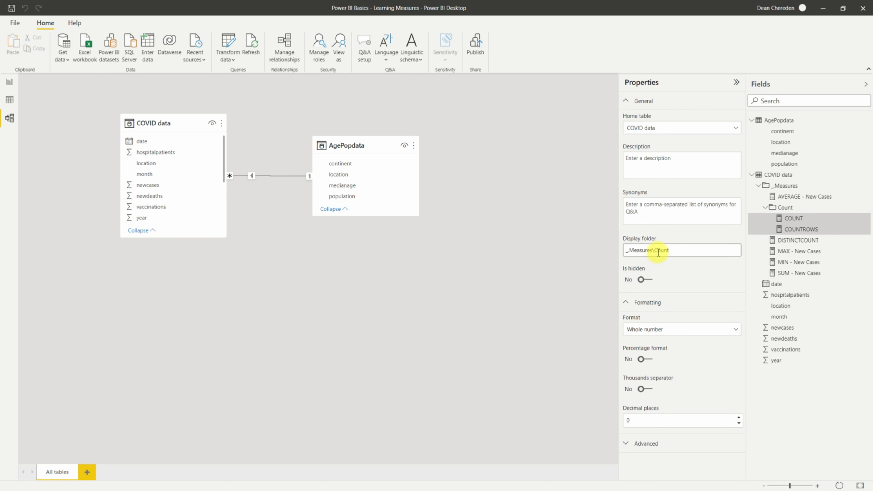
mouse_move(671, 320)
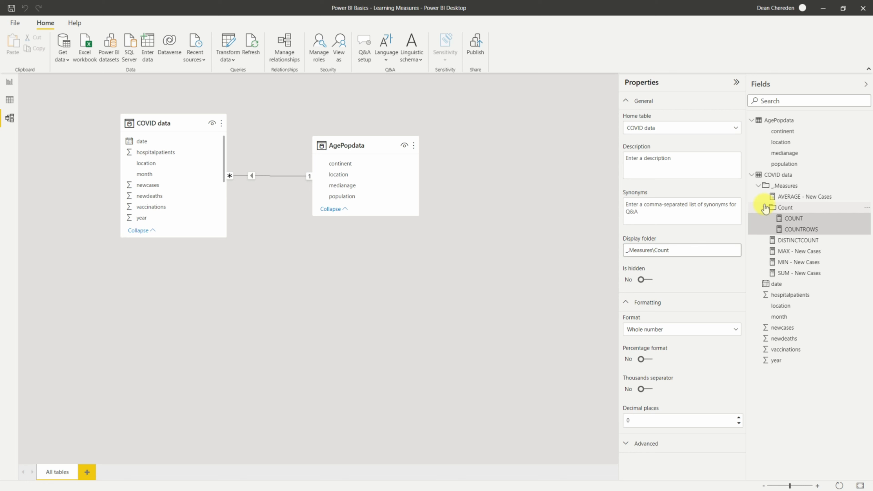
Verify the Count subfolder and select DISTINCTCOUNT to move it there as well.
click(766, 208)
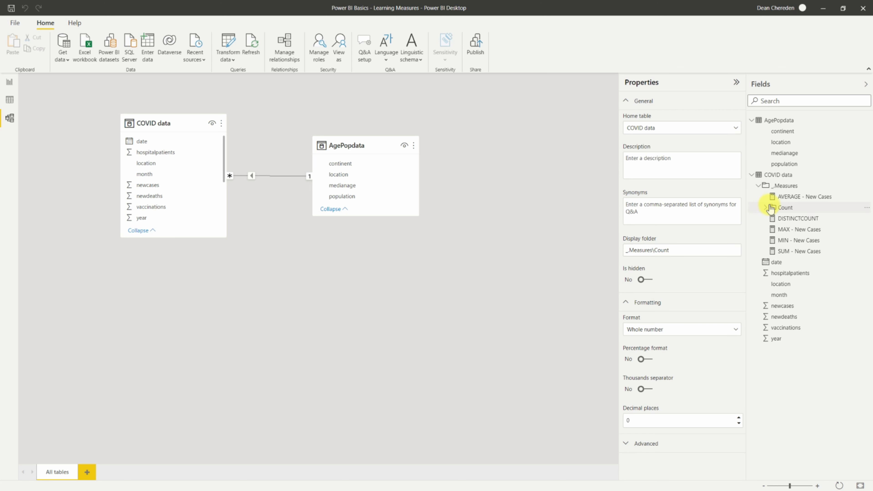
click(786, 207)
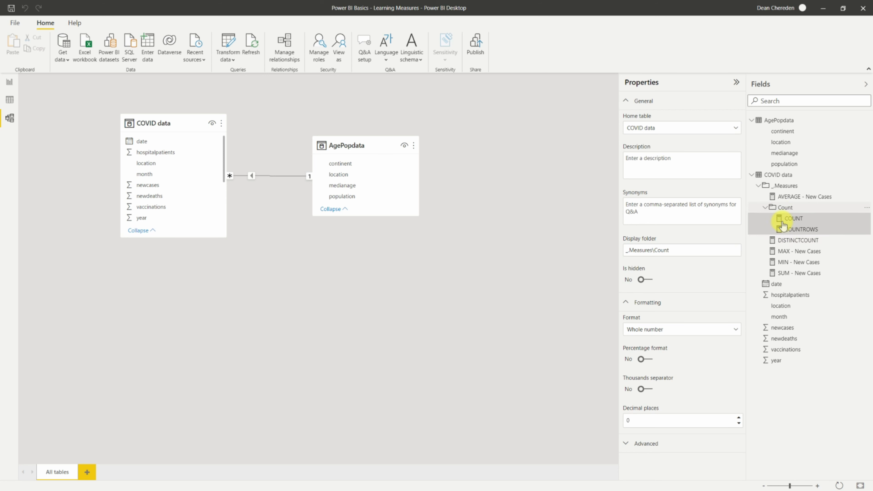
click(797, 240)
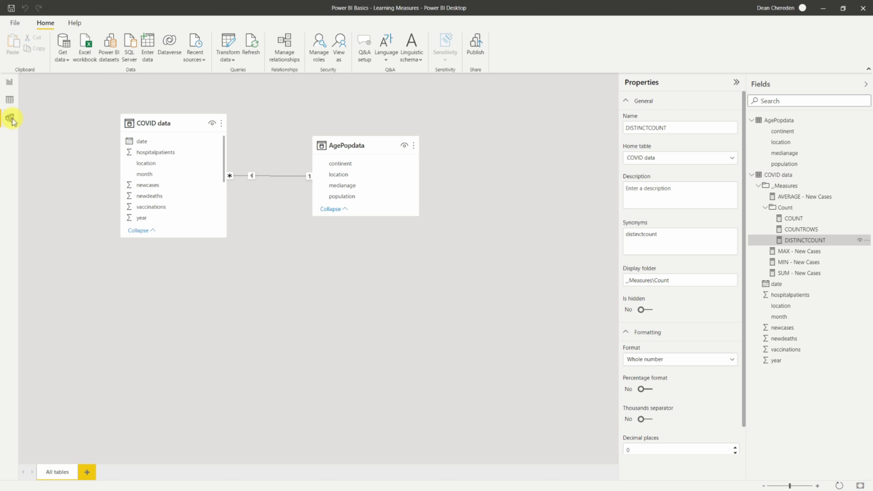
mouse_move(10, 118)
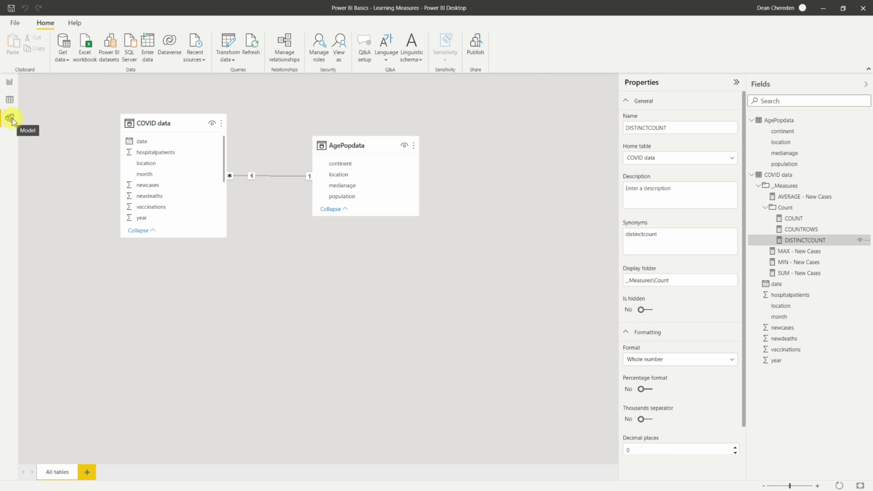
mouse_move(805, 196)
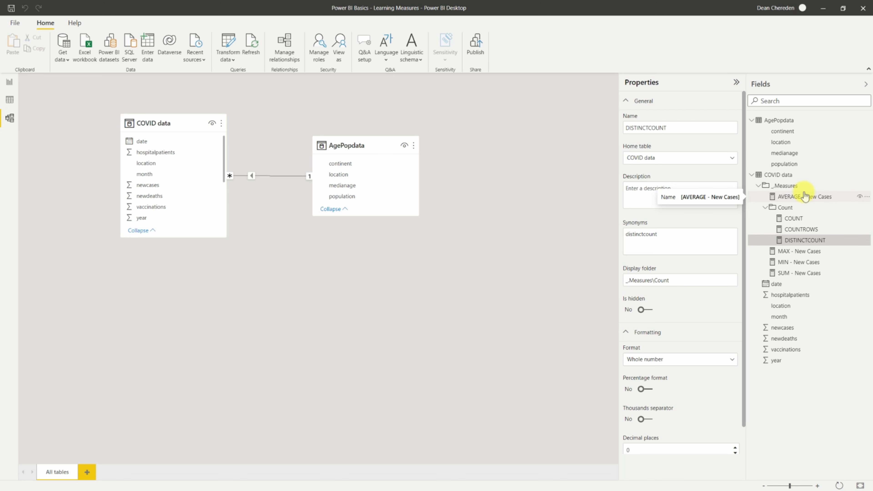